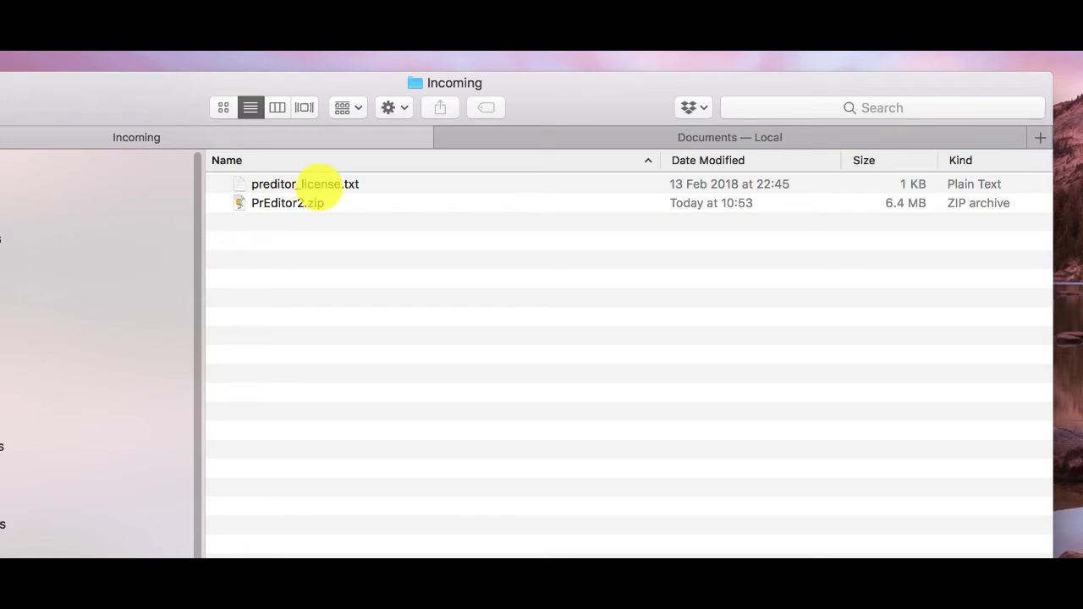
Step: Unpack PrEditor2.zip in the Incoming folder and launch the PrEditor.pkg installer inside it
left_click(288, 203)
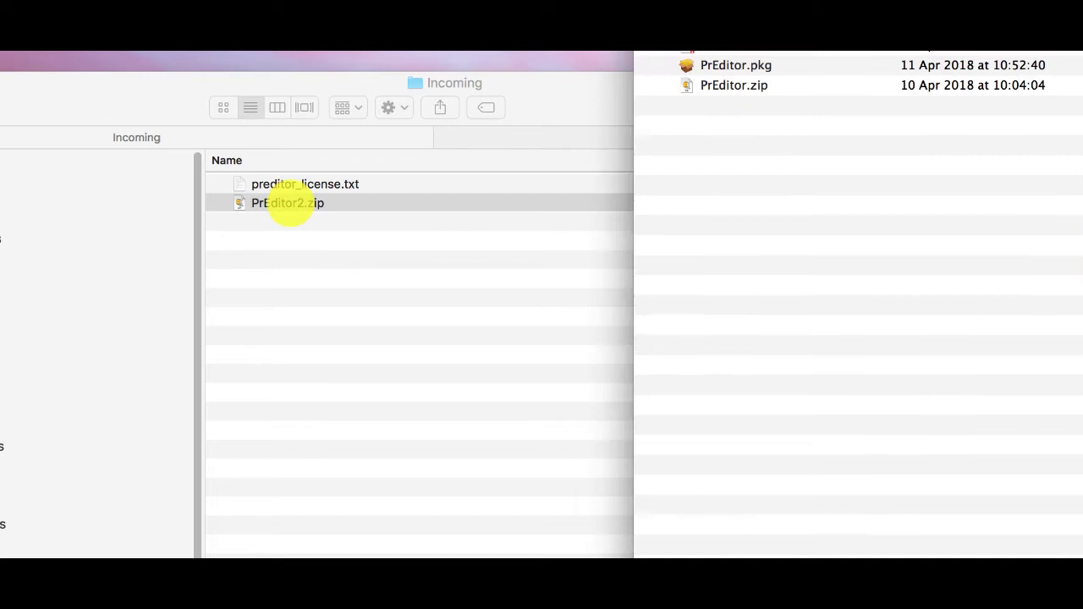
double_click(288, 203)
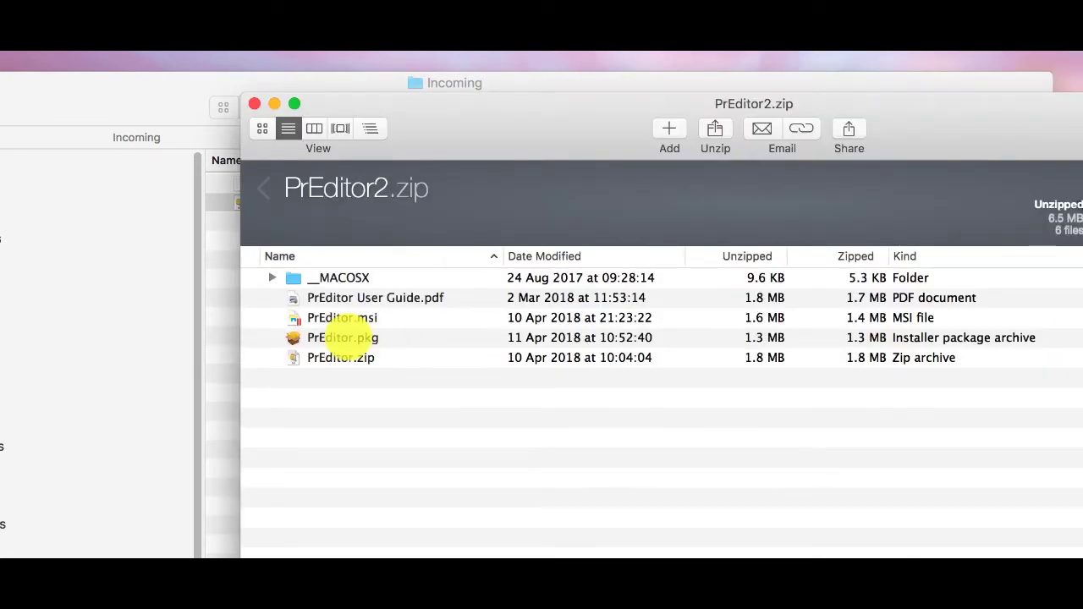
mouse_move(449, 338)
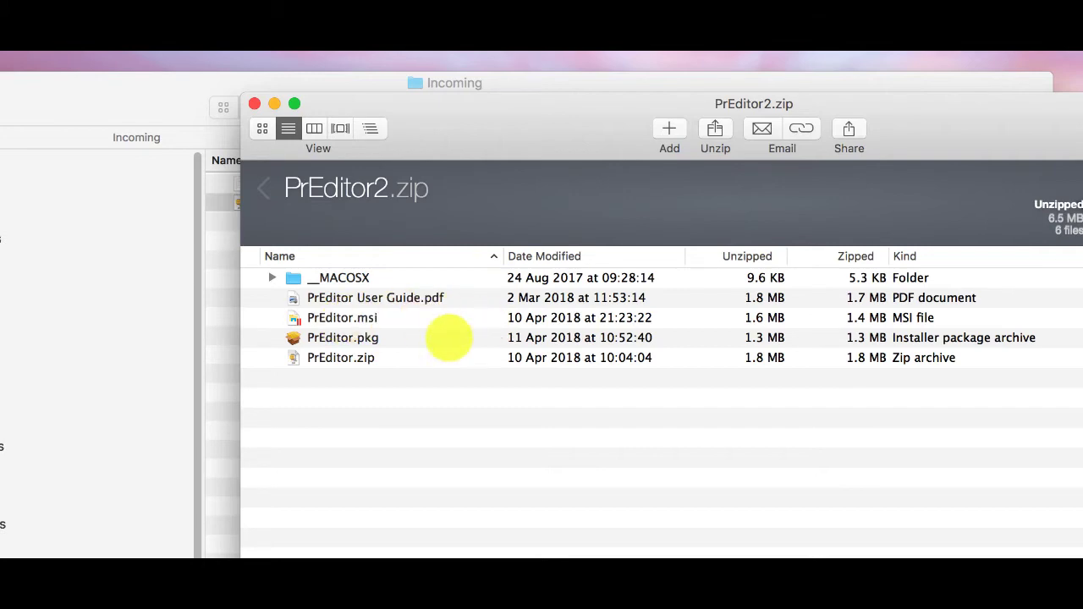
double_click(342, 339)
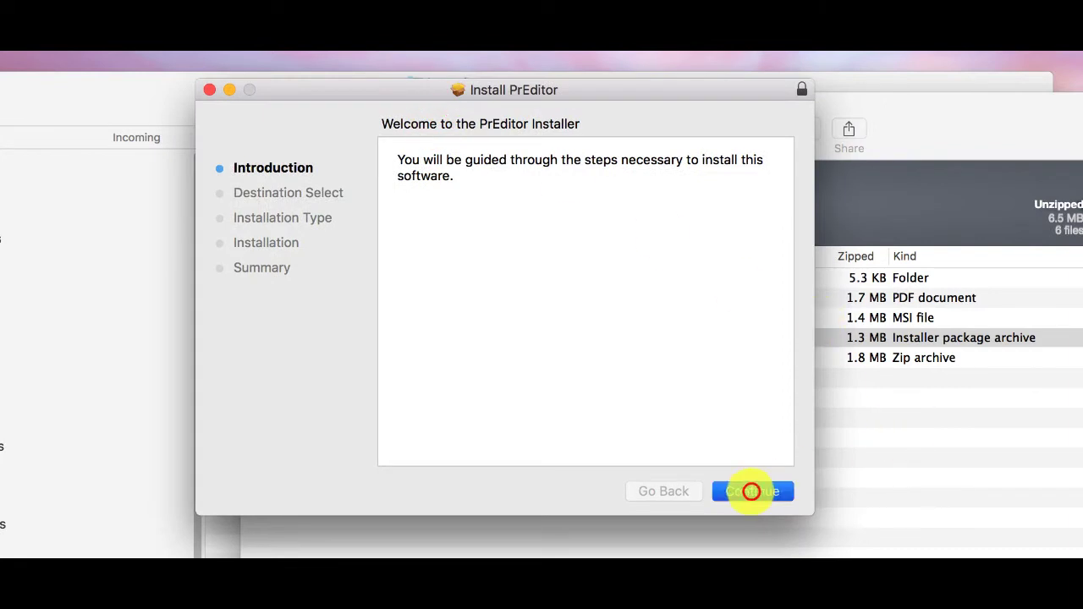
Step: Run the PrEditor installer through to completion, authorising with the password, and close it
left_click(758, 491)
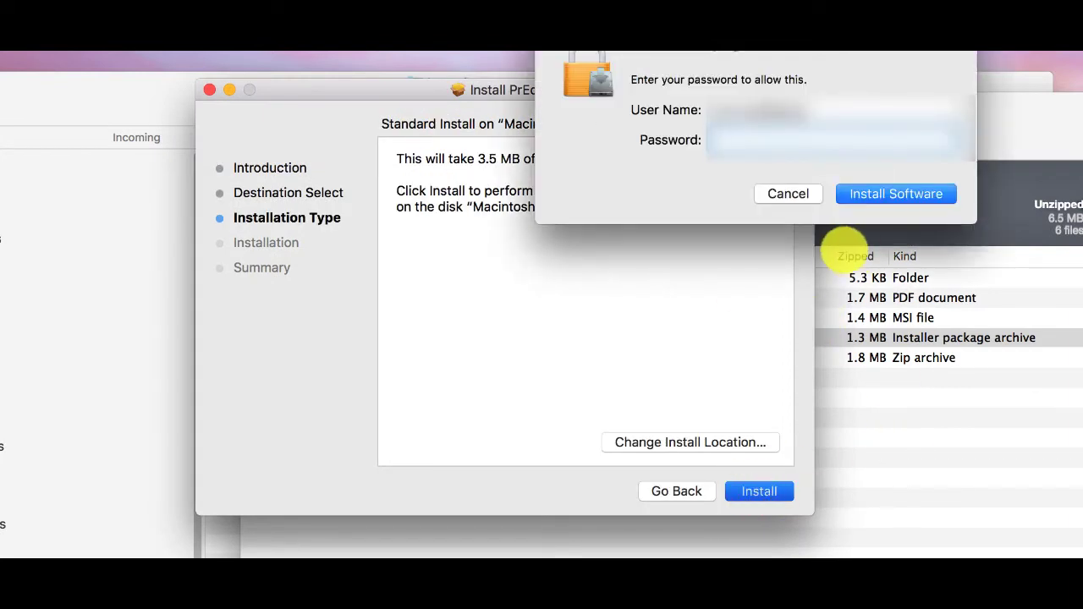
type("password")
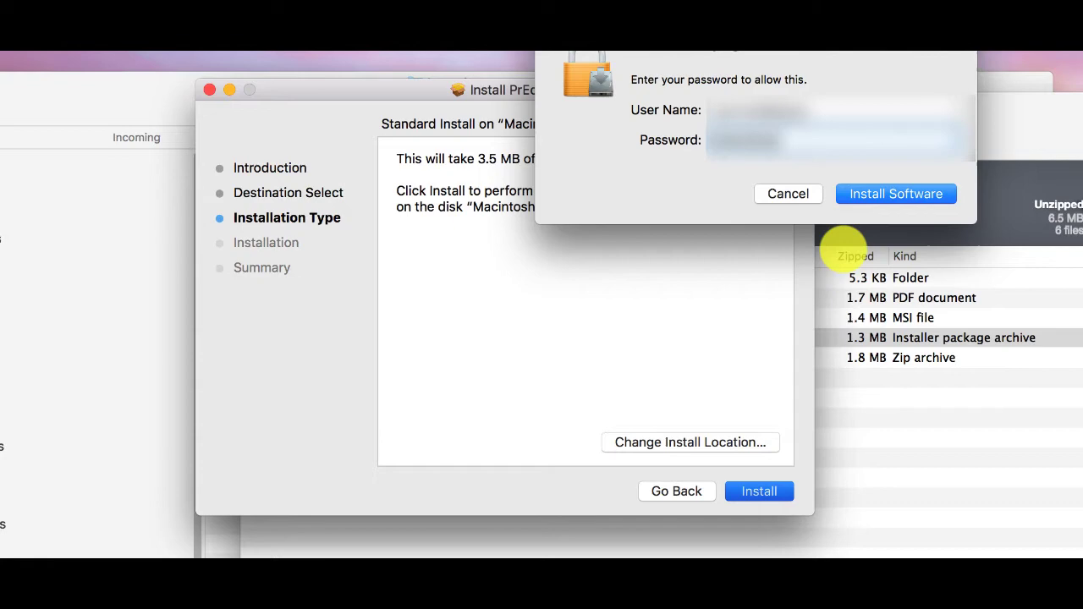
left_click(895, 193)
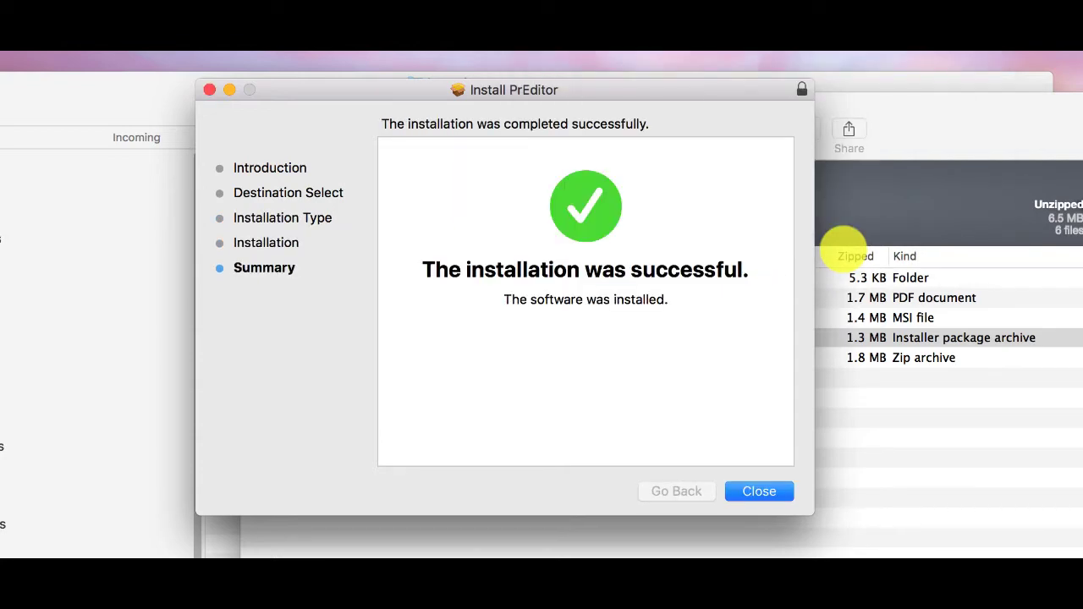
left_click(758, 491)
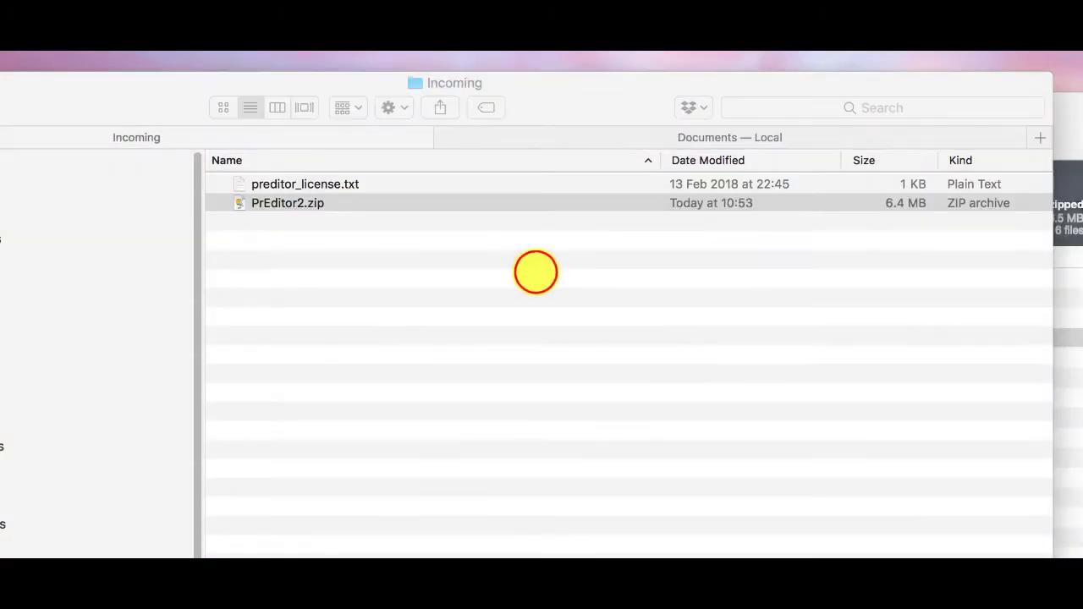
Step: Launch PrEditor, dismiss the missing-licence message and acknowledge the restart notice after installing the licence
double_click(288, 203)
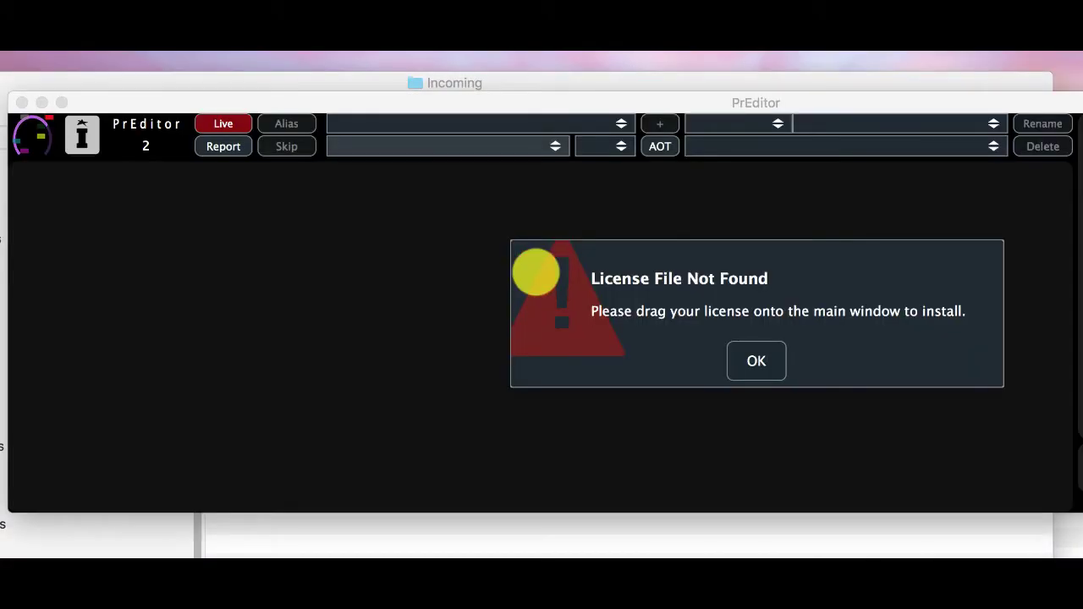
mouse_move(650, 279)
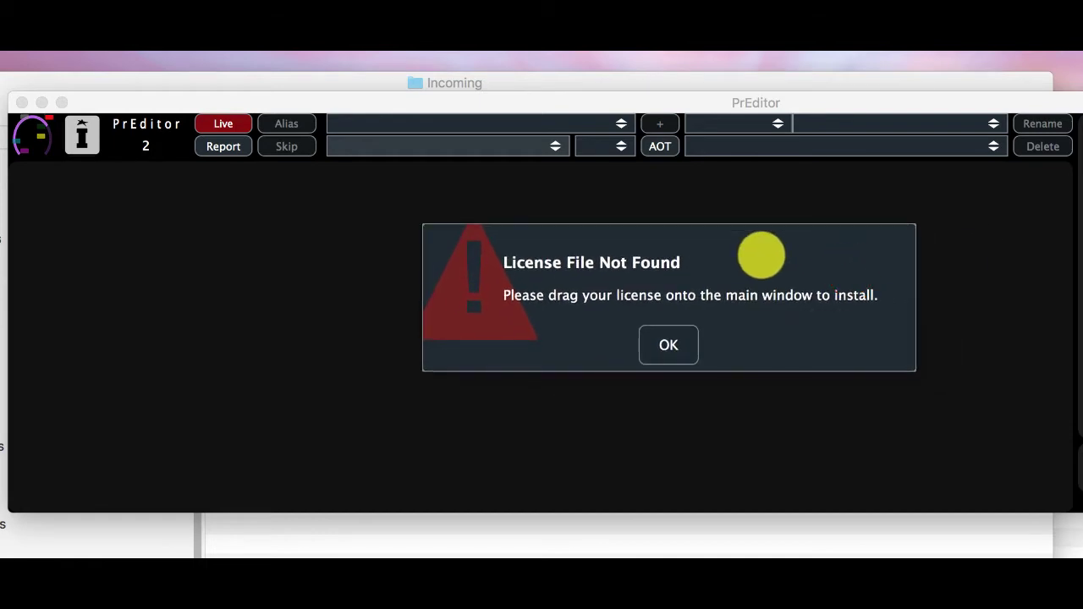
mouse_move(669, 346)
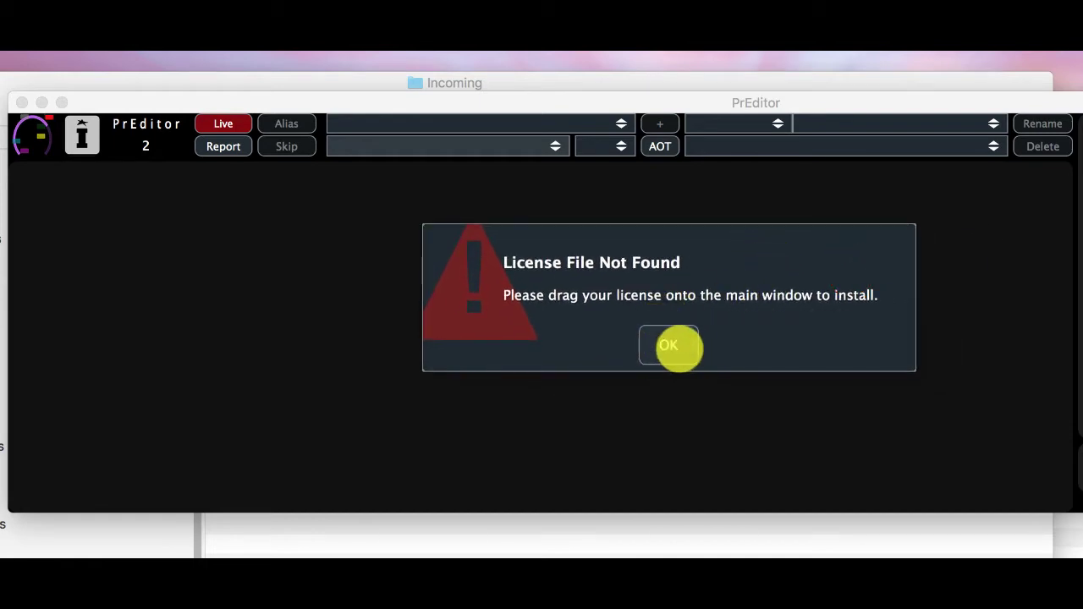
left_click(669, 345)
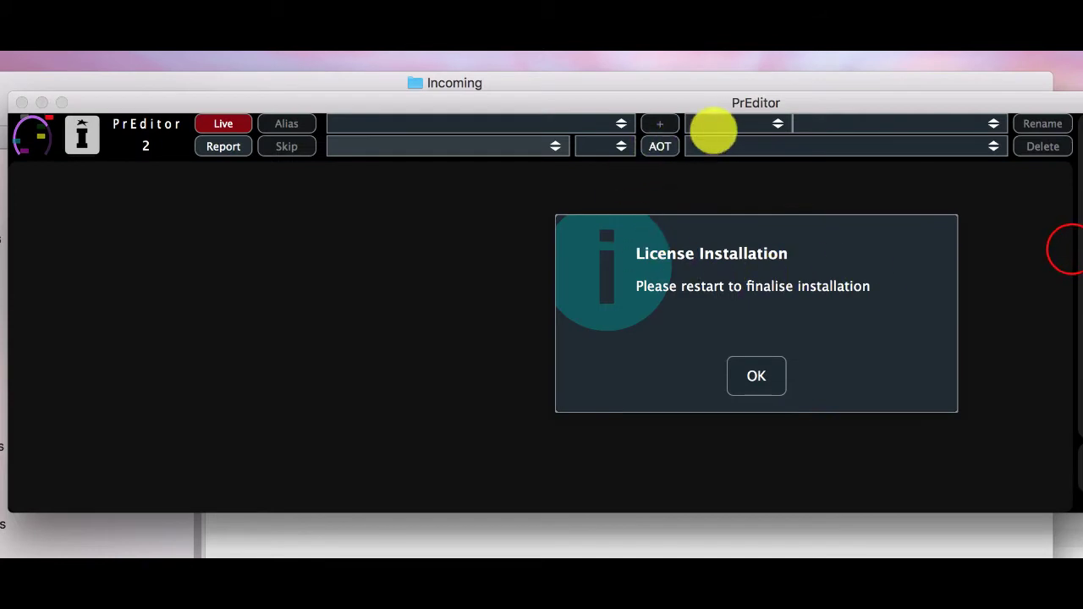
mouse_move(779, 325)
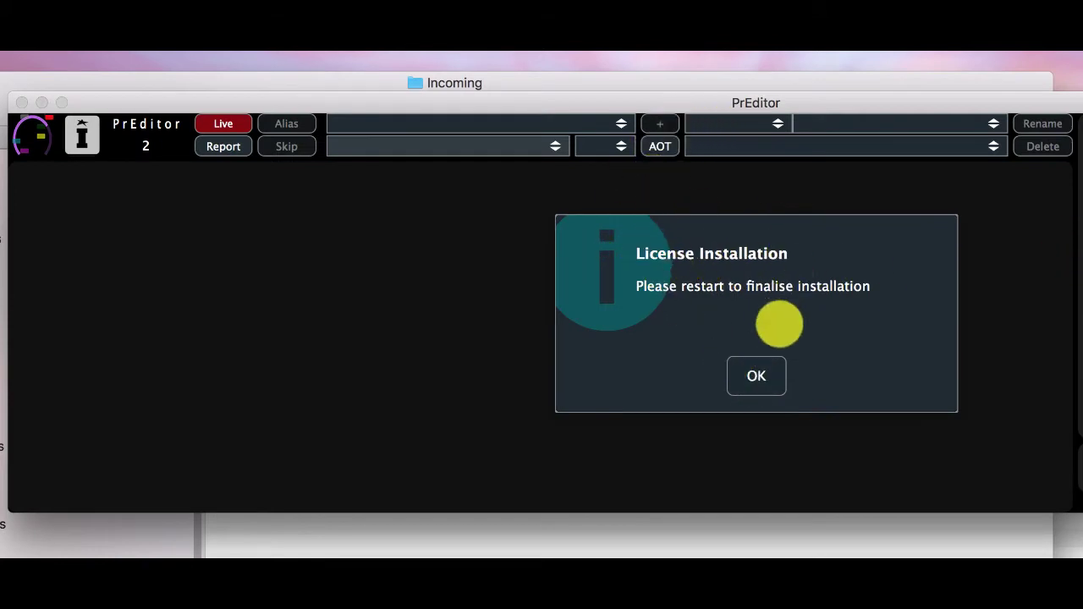
left_click(755, 376)
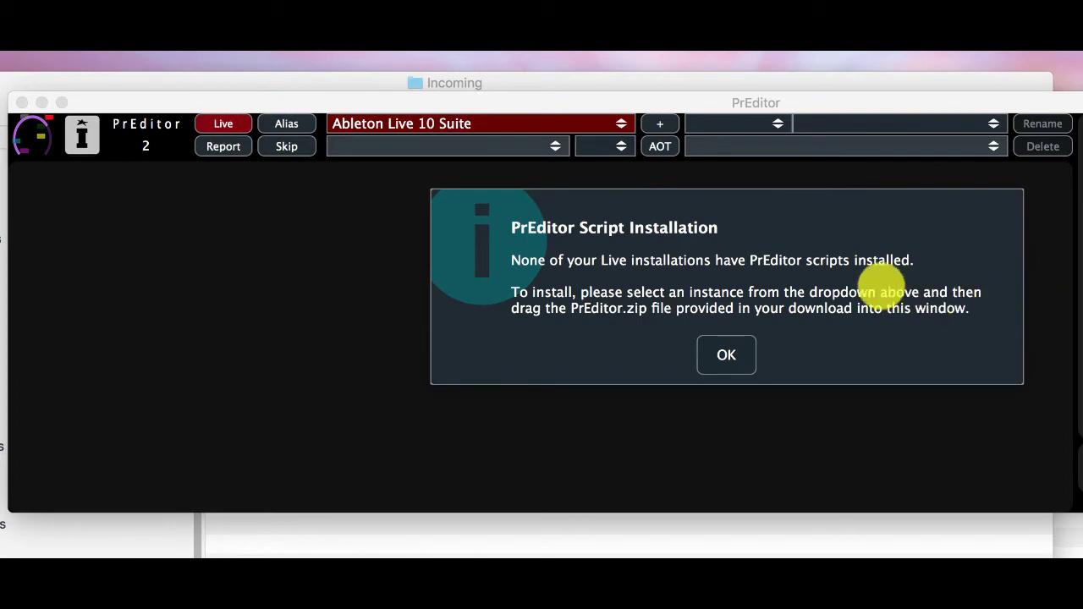
mouse_move(771, 227)
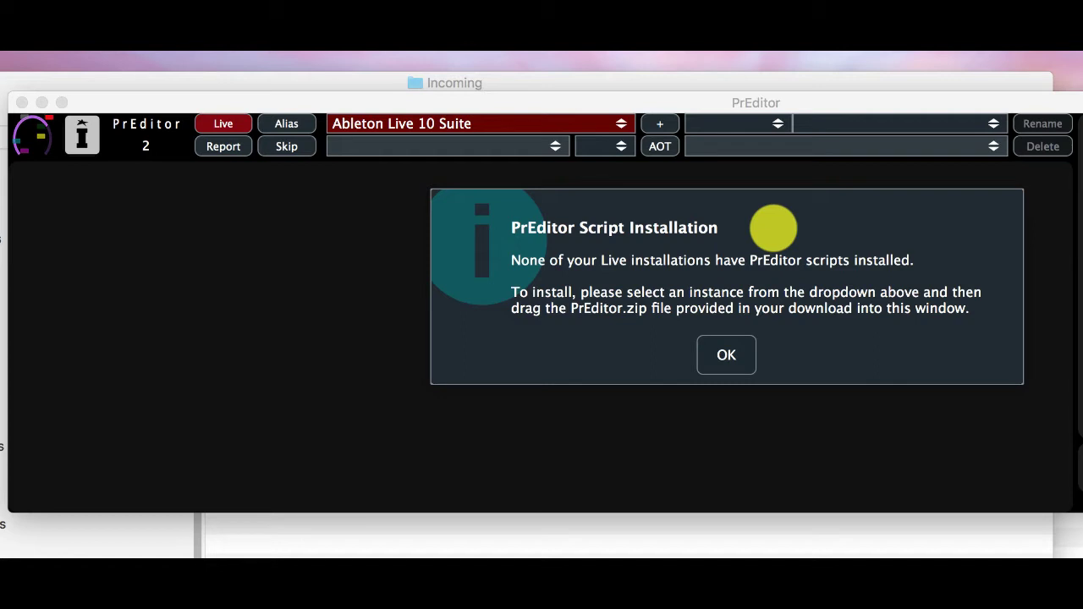
mouse_move(823, 332)
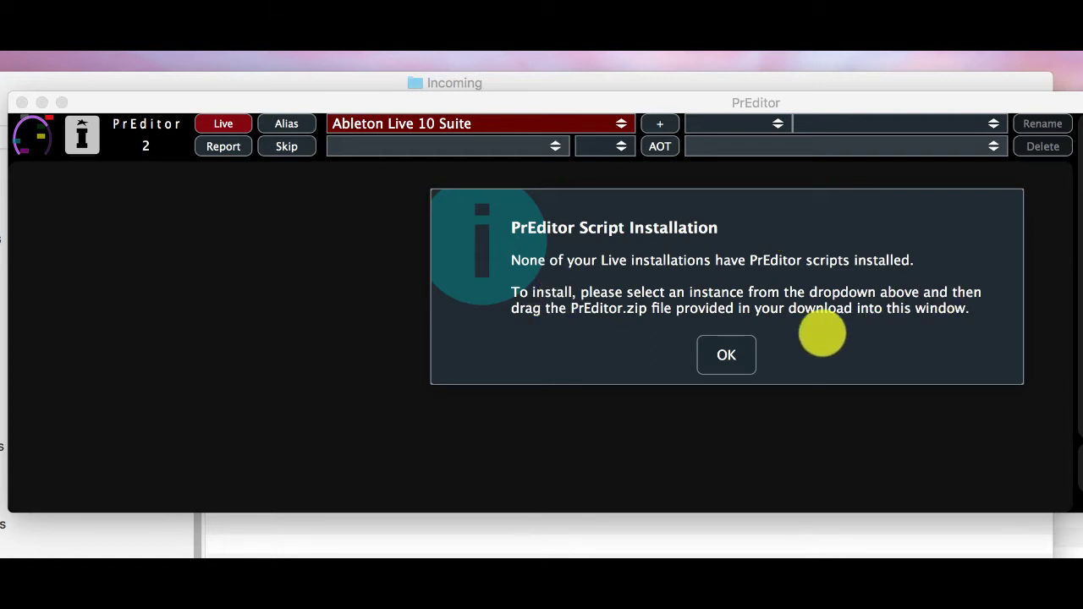
mouse_move(810, 345)
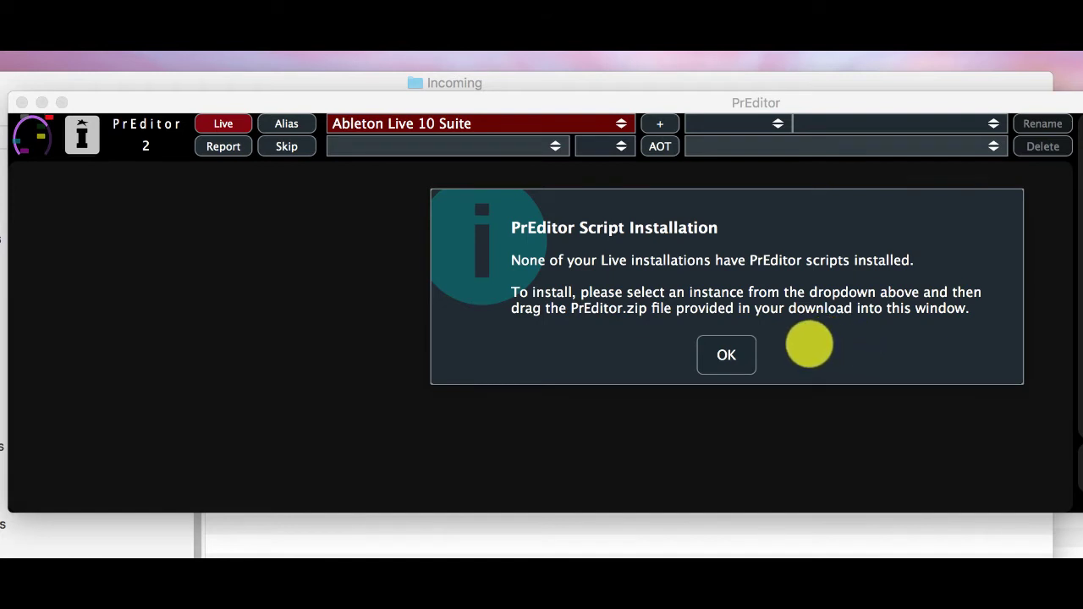
mouse_move(727, 355)
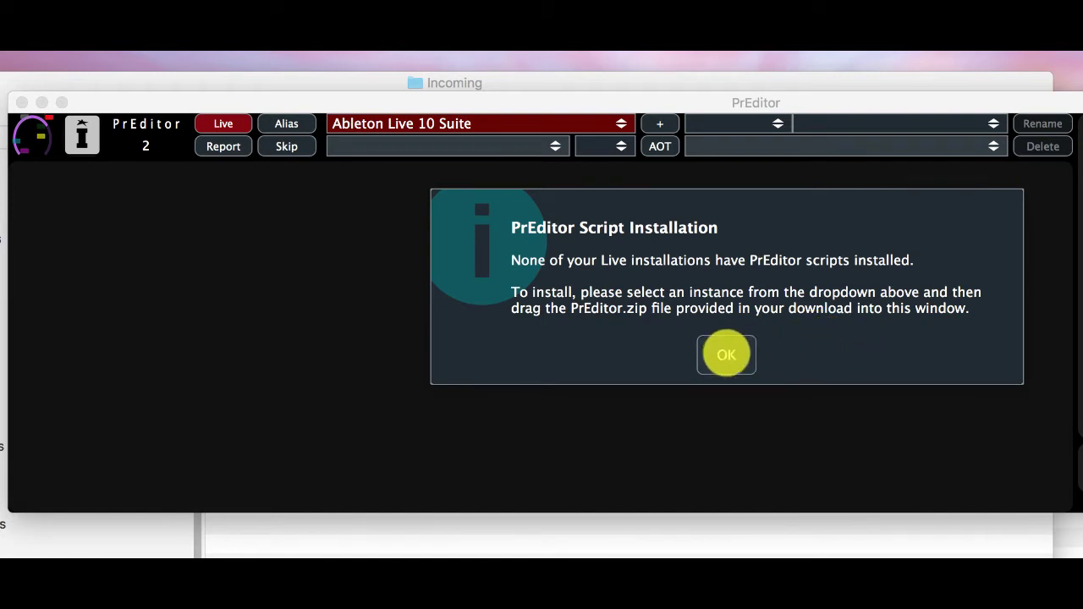
Step: Acknowledge PrEditor's notice that no Live installation has its scripts installed
left_click(726, 354)
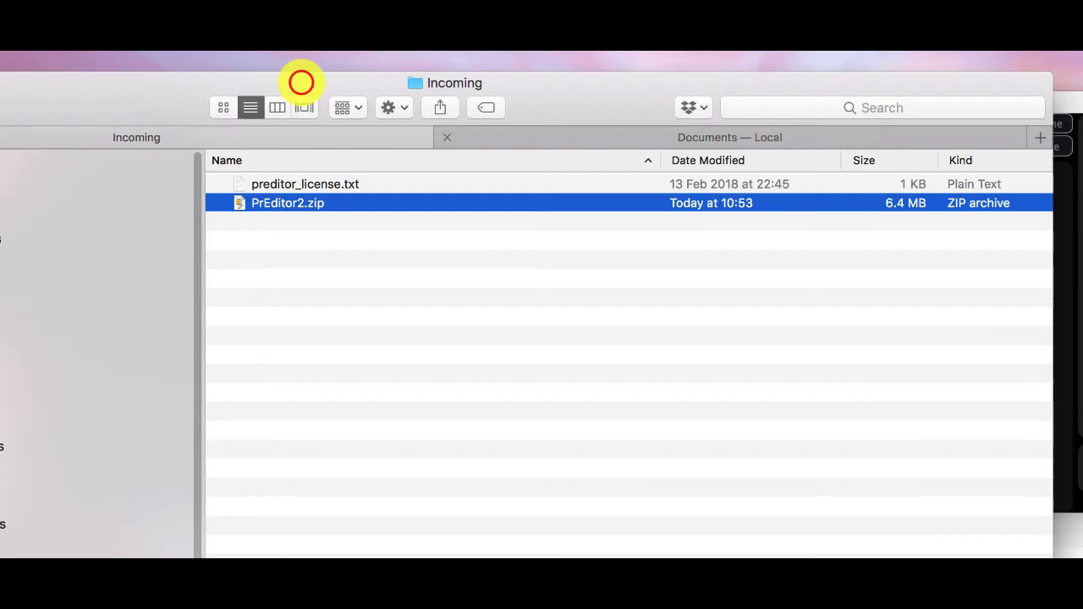
Step: Reopen PrEditor2.zip and extract PrEditor.zip from it into the Incoming folder
double_click(288, 203)
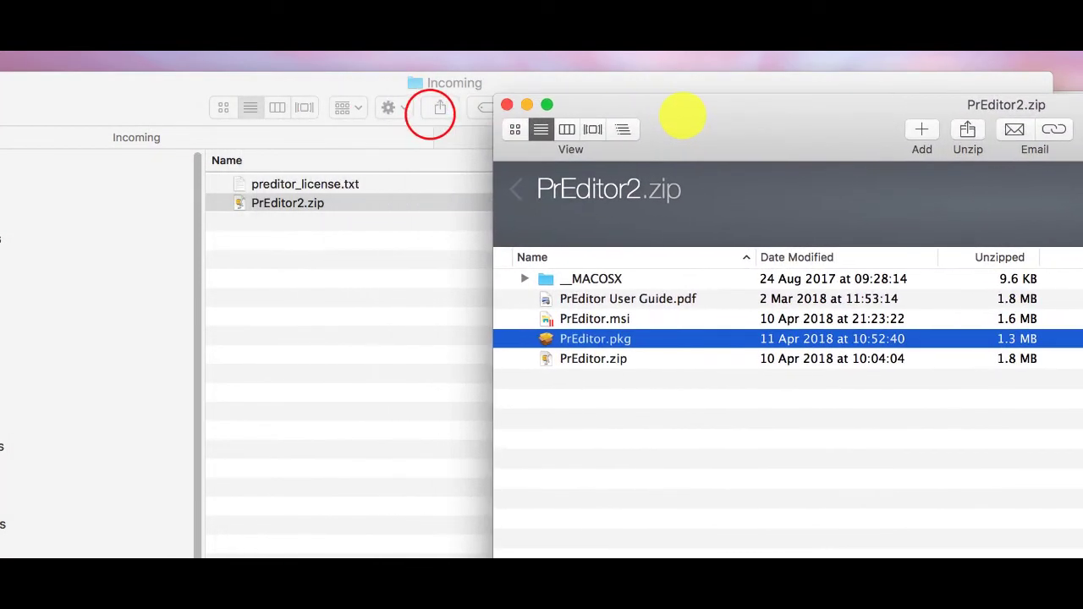
left_click(593, 359)
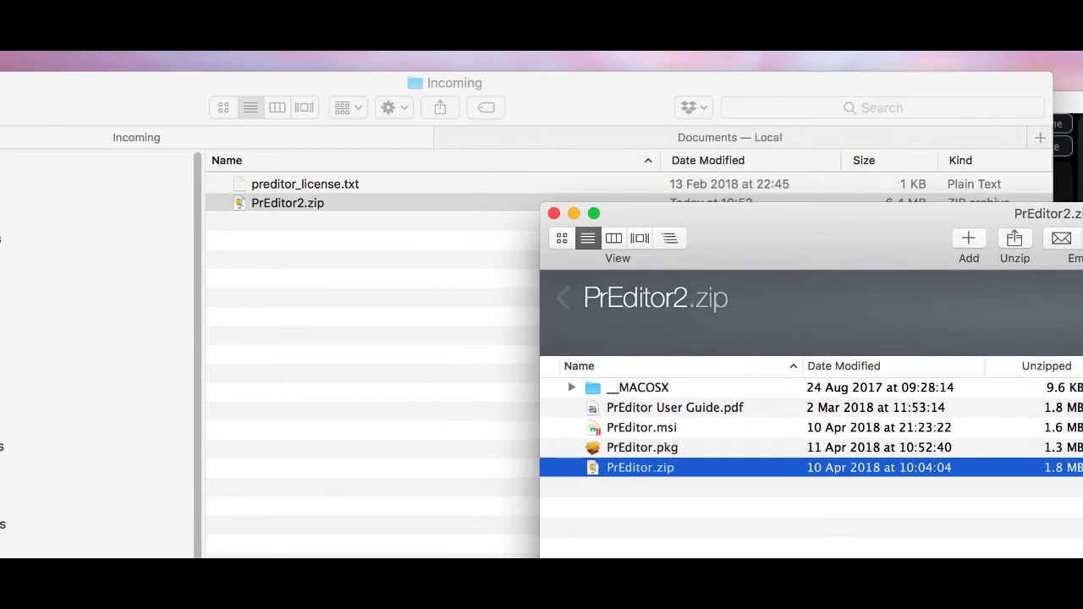
left_click(1014, 246)
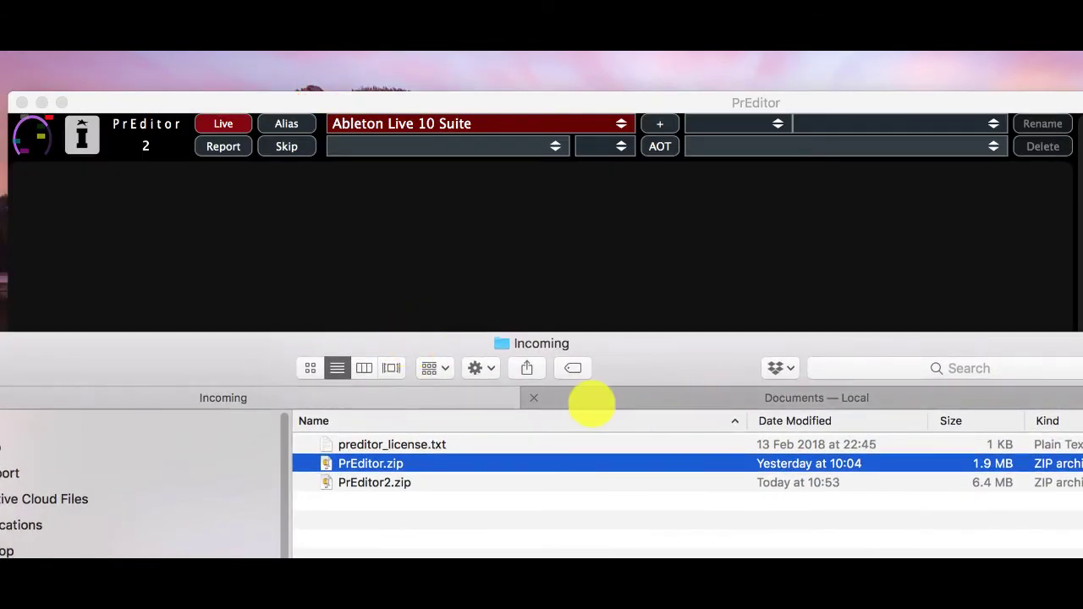
Step: Drop PrEditor.zip into PrEditor, skip APC40_XL, APC40_MkII_XL and Push_XL, install Push2_XL into Live 10 Suite and confirm
left_click_drag(371, 464, 608, 284)
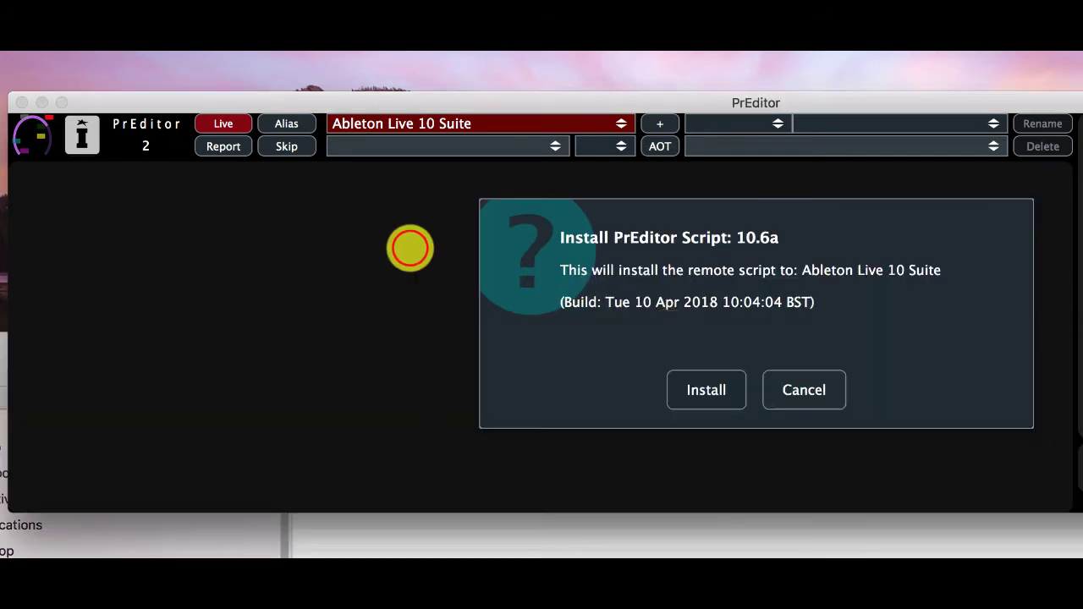
mouse_move(857, 217)
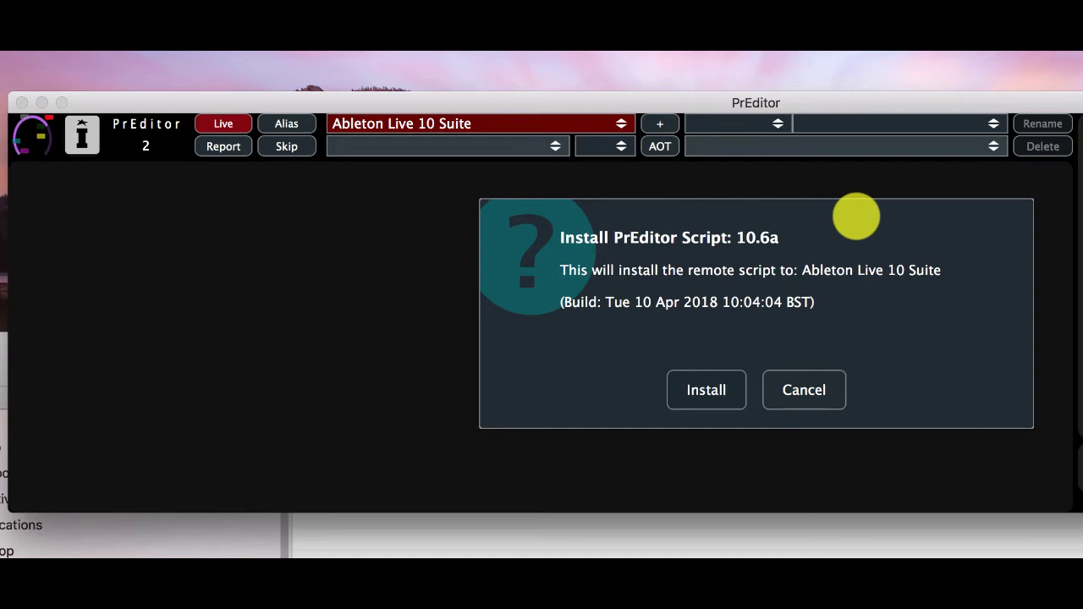
mouse_move(863, 270)
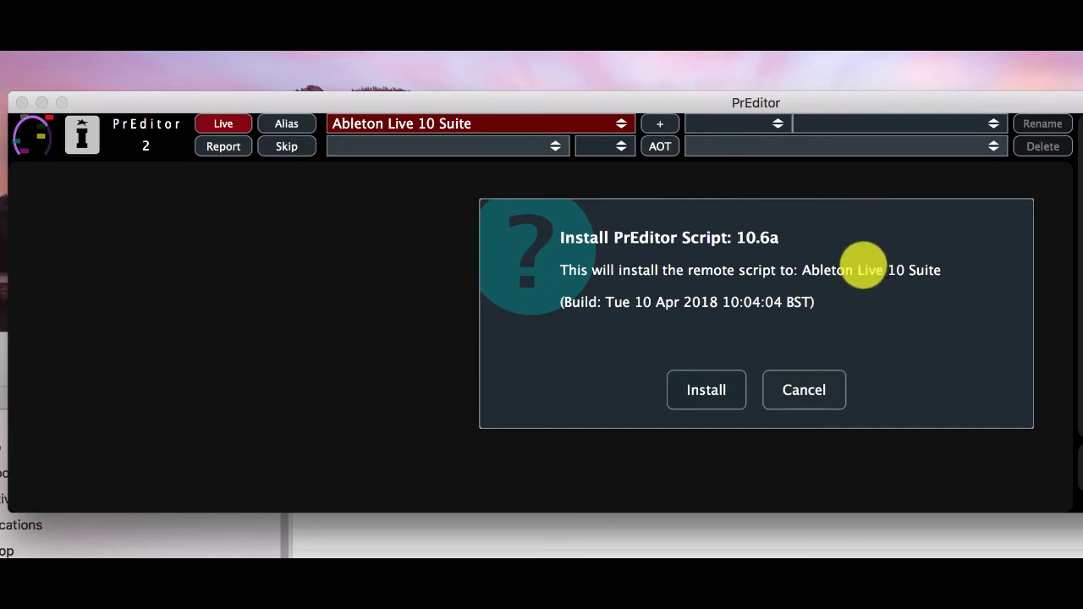
mouse_move(843, 386)
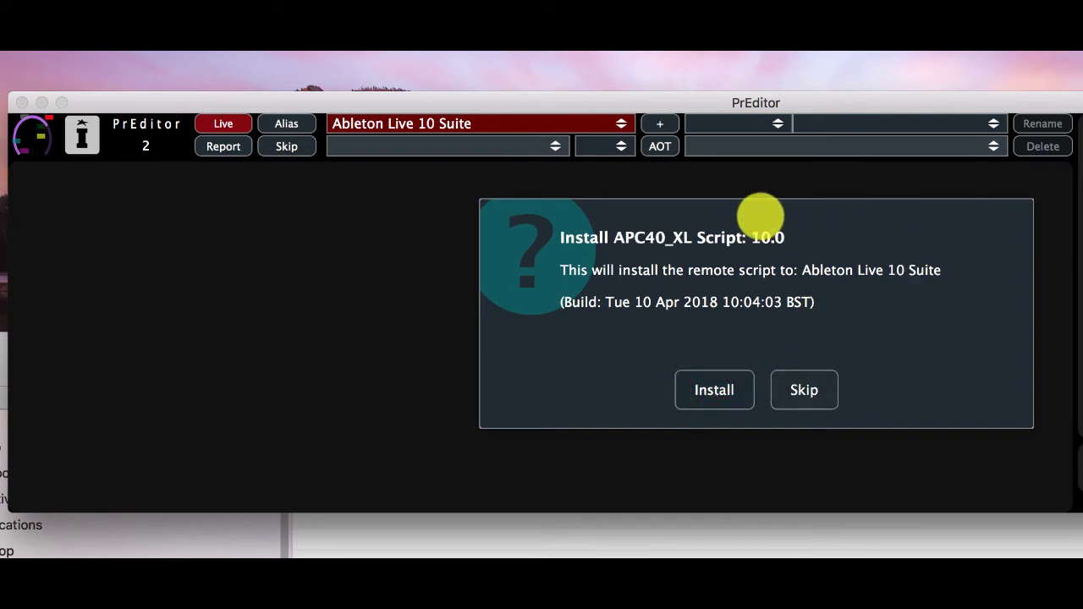
mouse_move(914, 227)
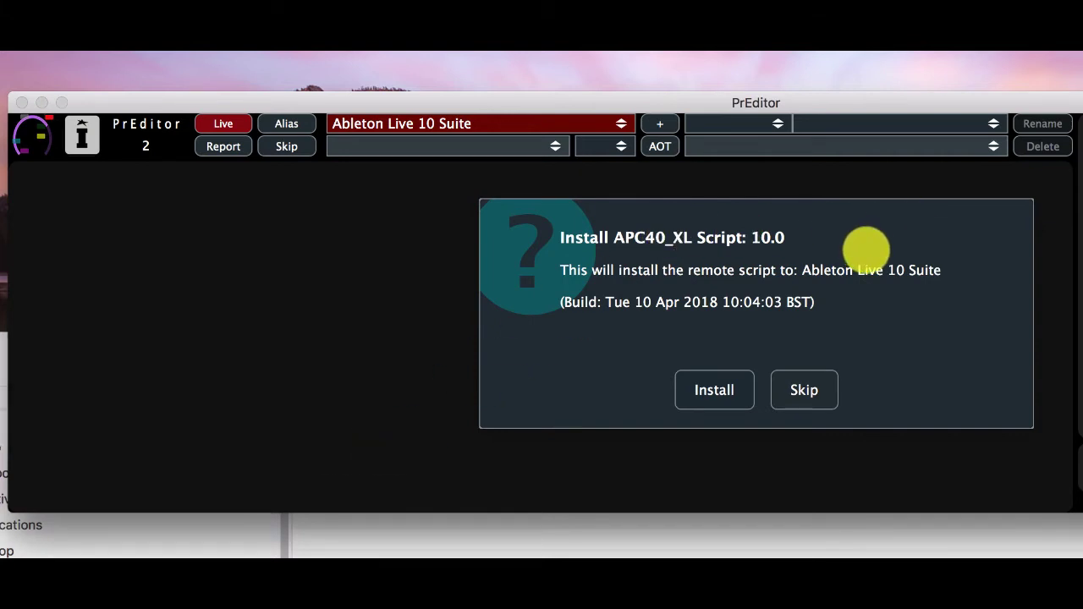
left_click(803, 389)
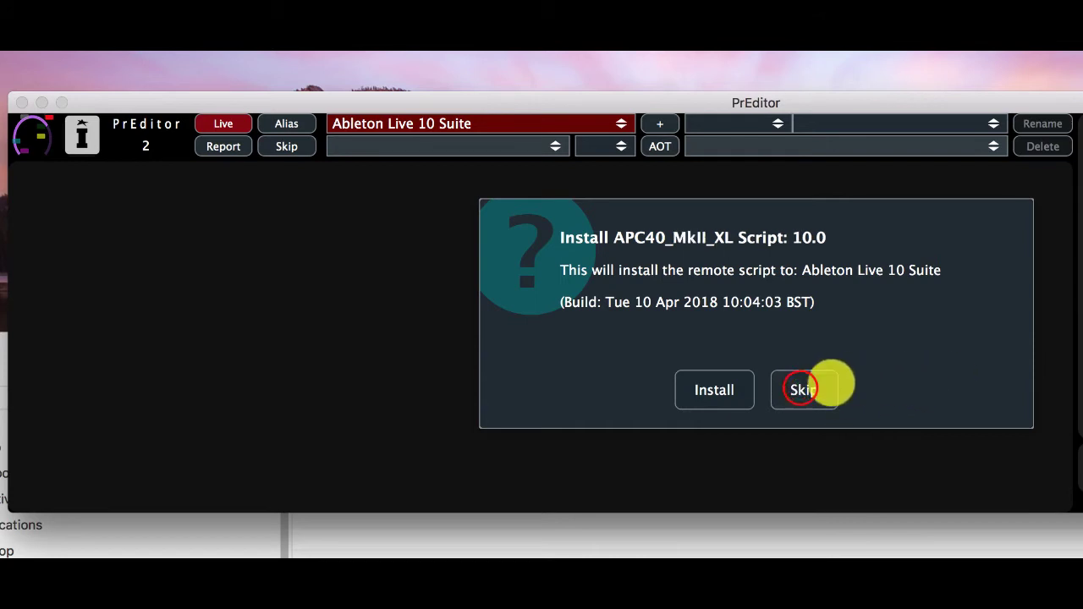
left_click(803, 390)
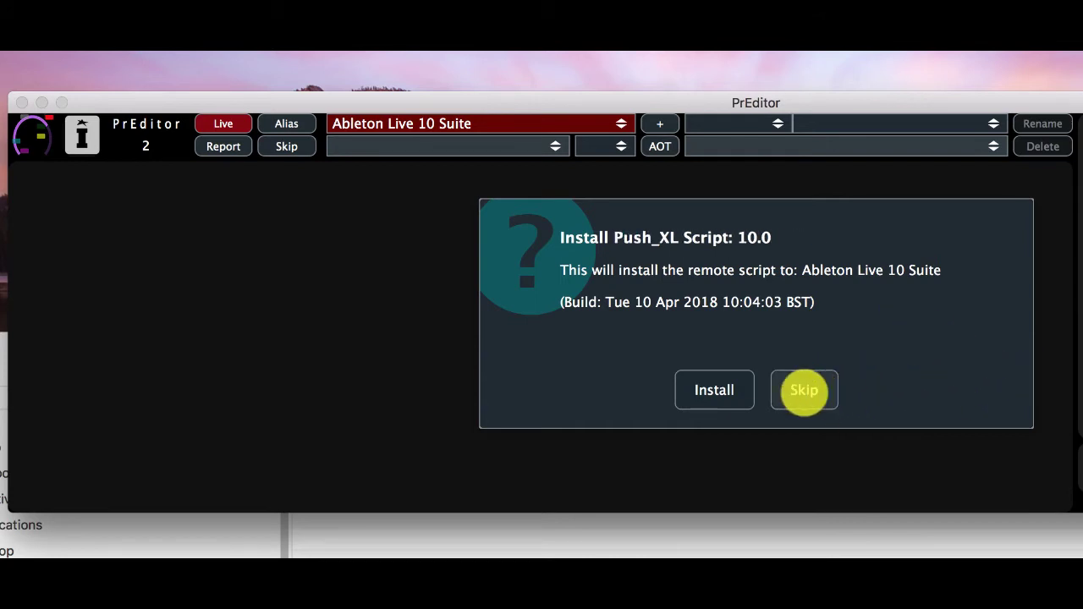
left_click(804, 389)
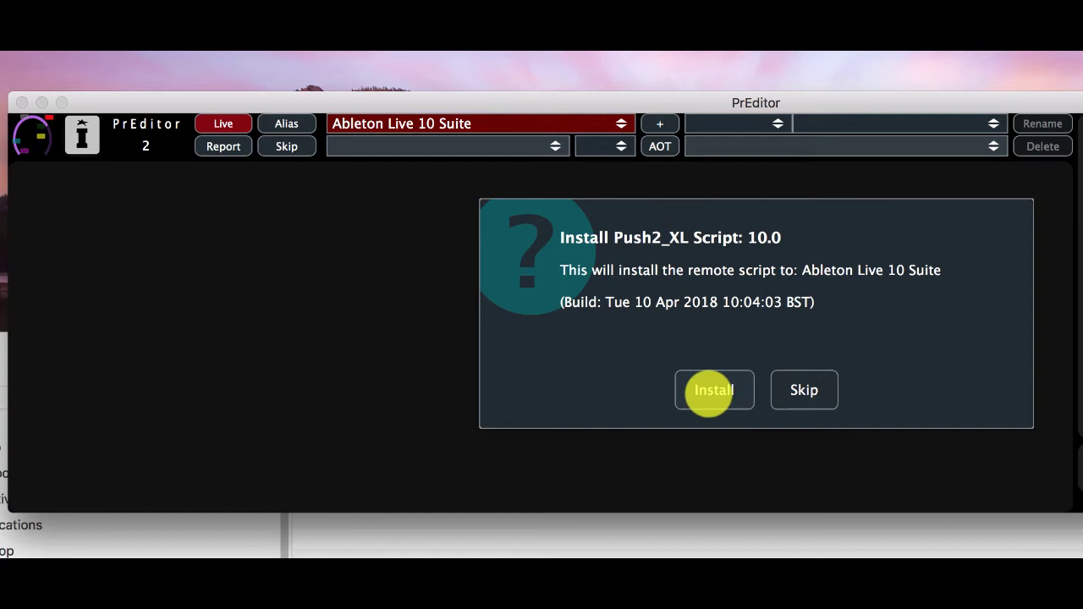
left_click(714, 389)
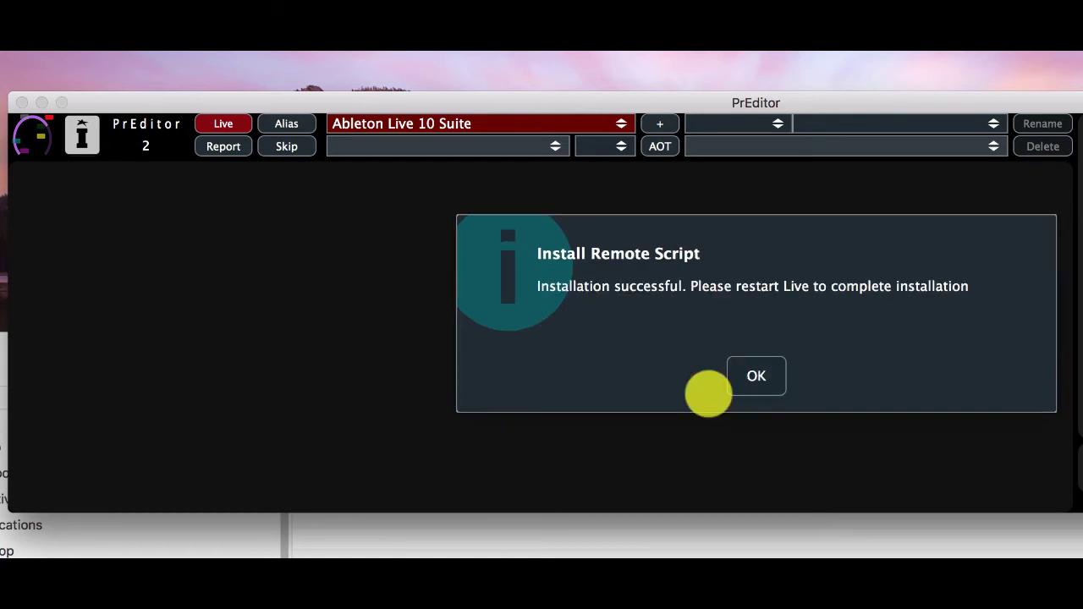
mouse_move(730, 400)
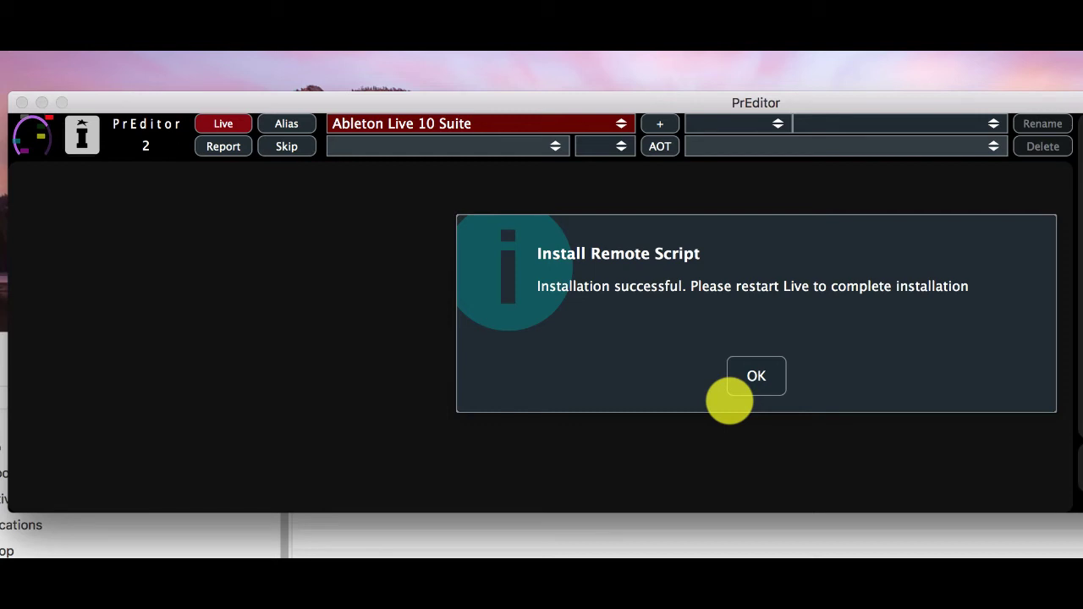
mouse_move(865, 375)
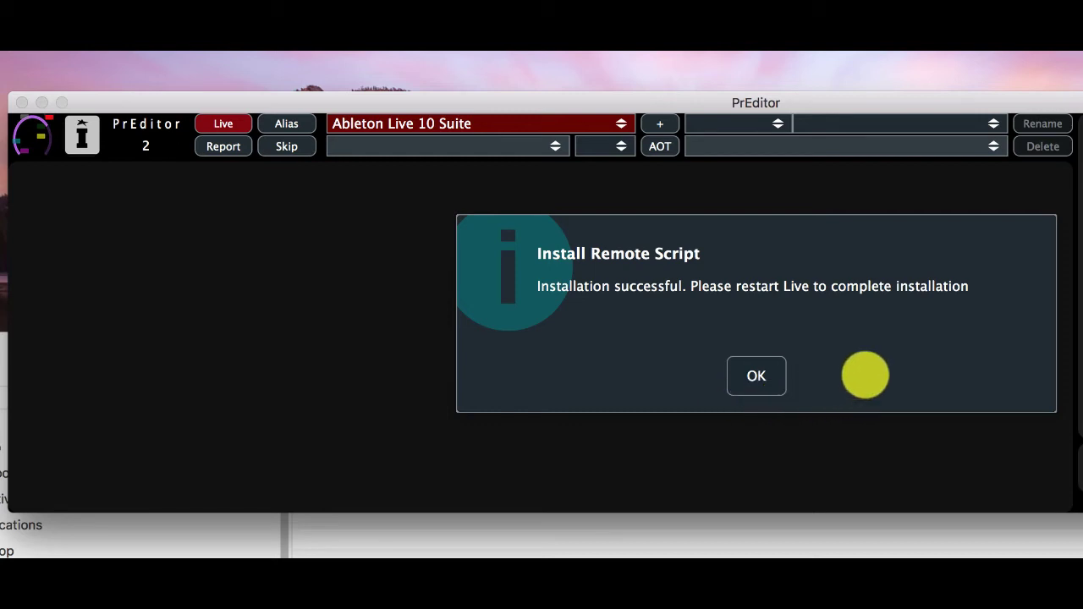
mouse_move(755, 376)
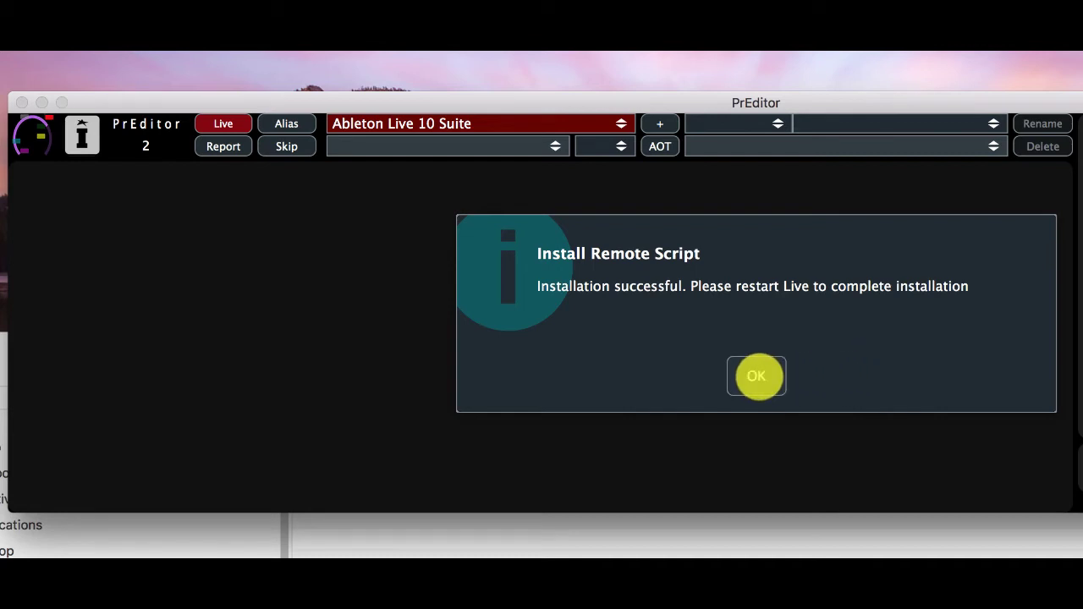
left_click(755, 376)
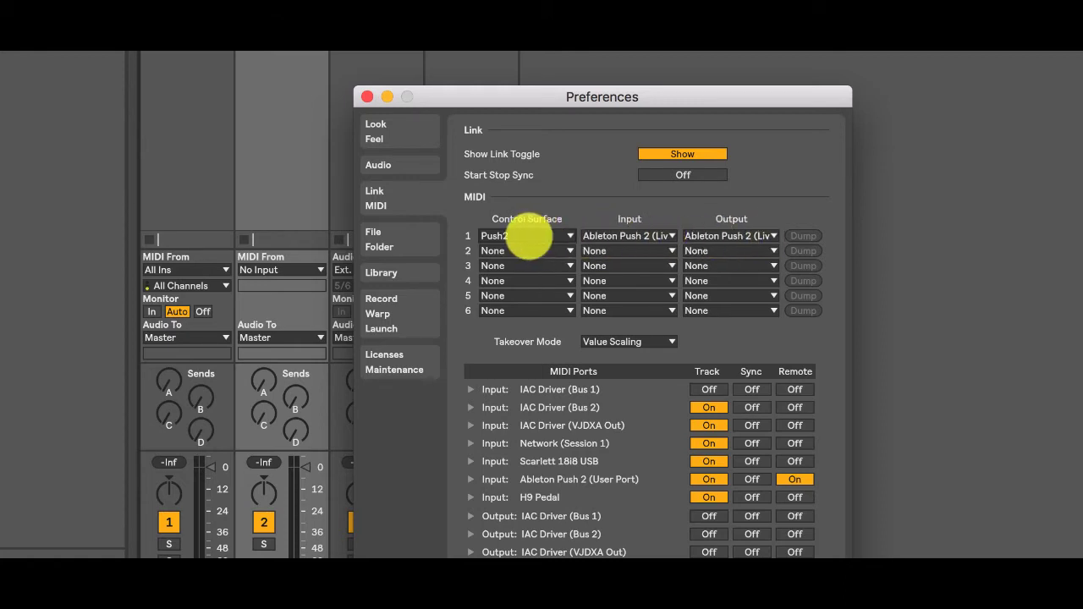
Step: Set Live's first MIDI control surface slot to Push2 XL
left_click(524, 236)
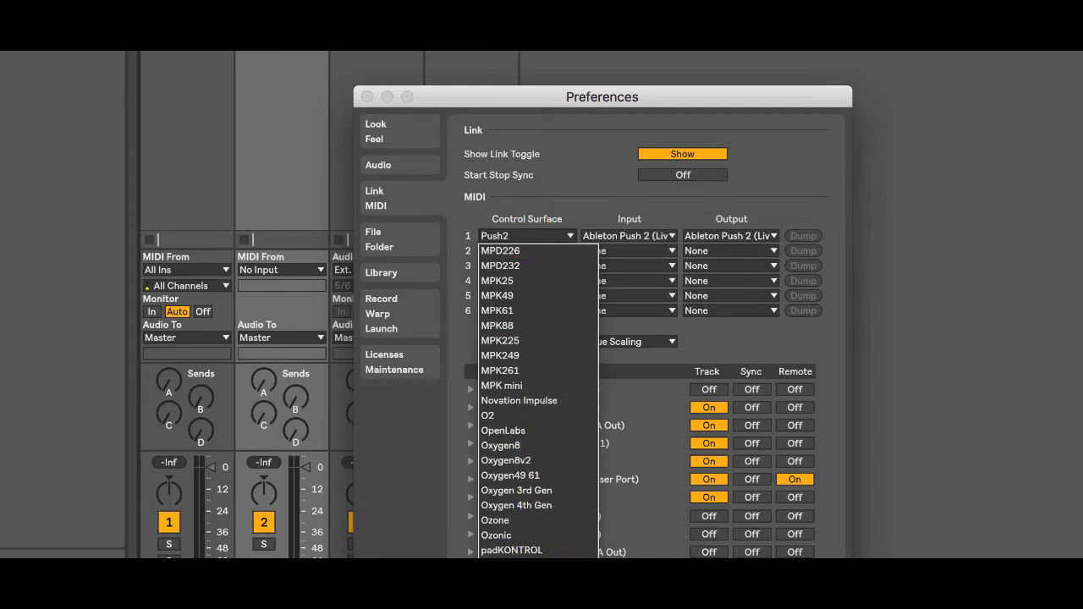
left_click(525, 235)
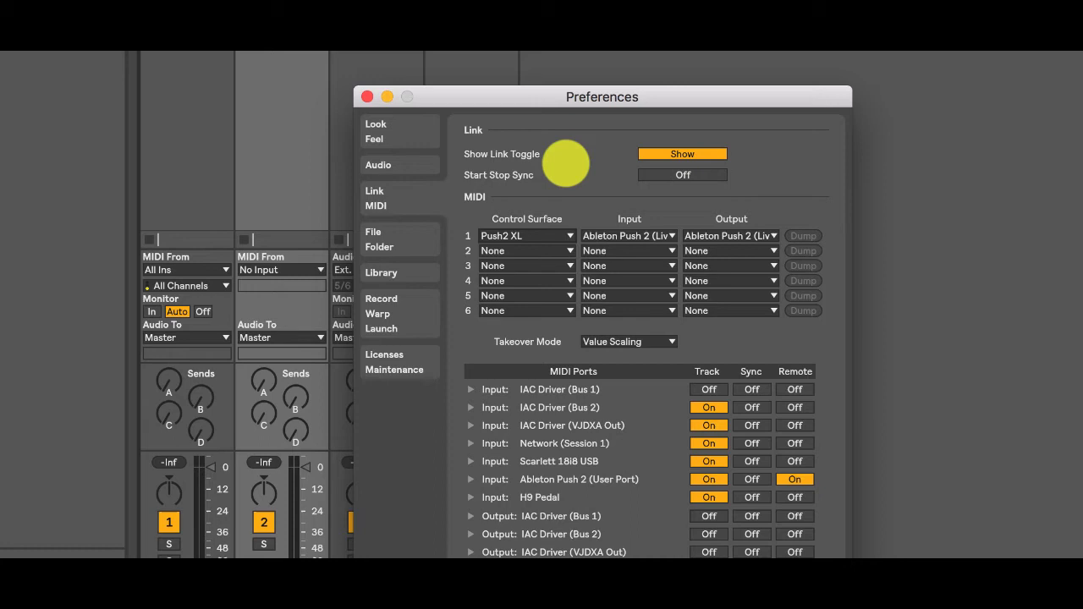
mouse_move(596, 162)
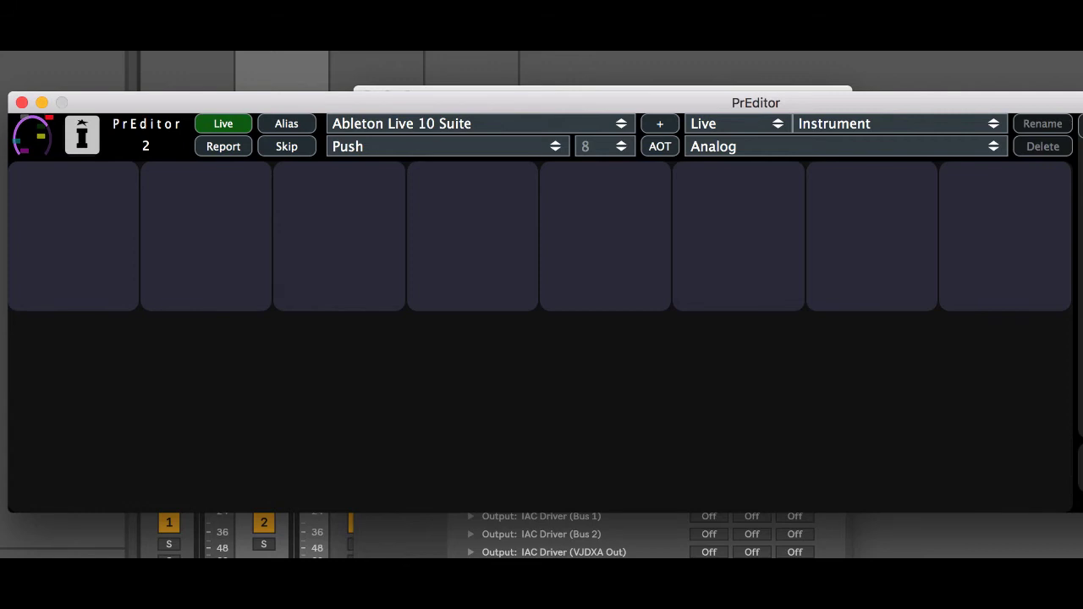
left_click(443, 145)
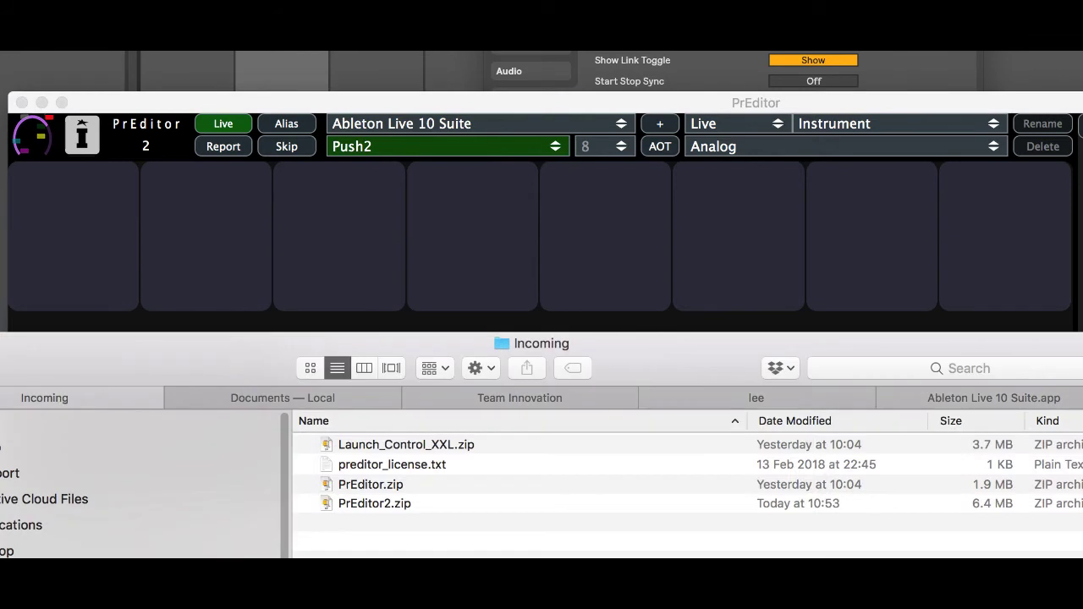
mouse_move(508, 511)
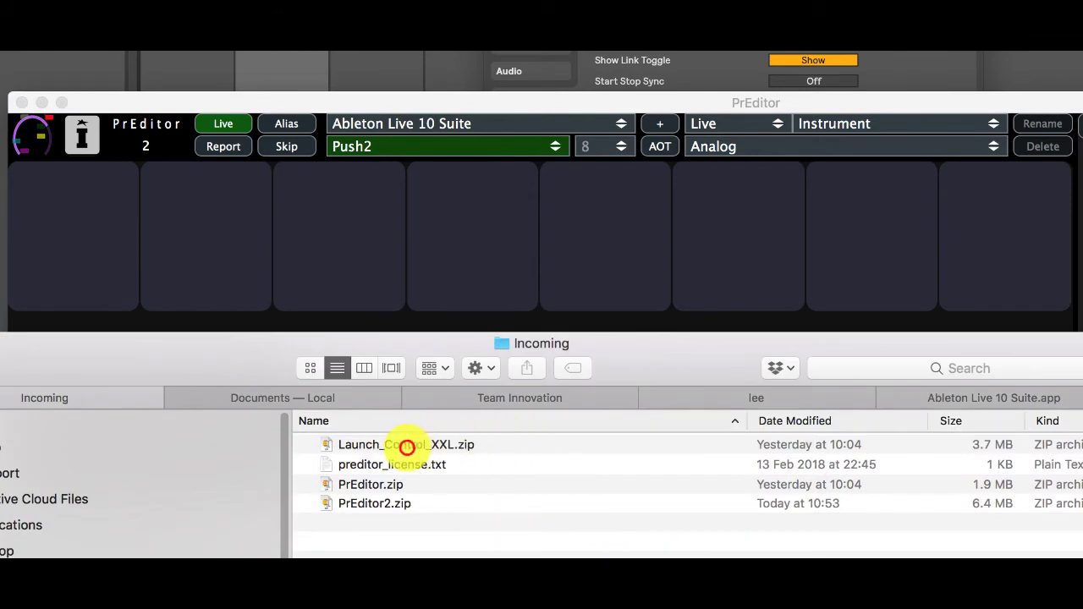
Step: Extract Launch_Control_XXL.zip in the Incoming folder
double_click(406, 444)
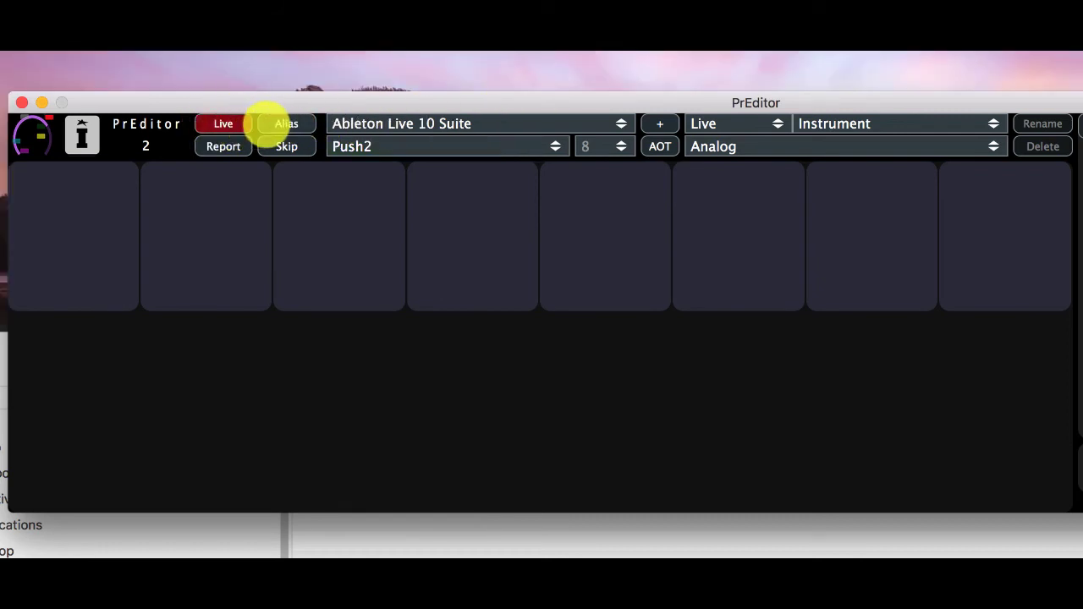
mouse_move(284, 97)
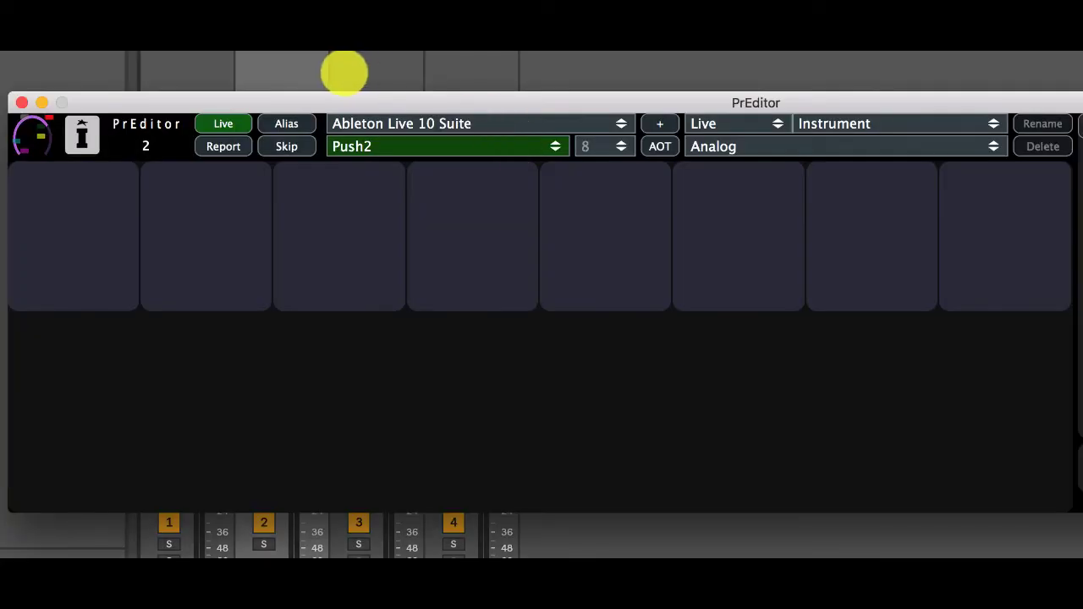
mouse_move(516, 146)
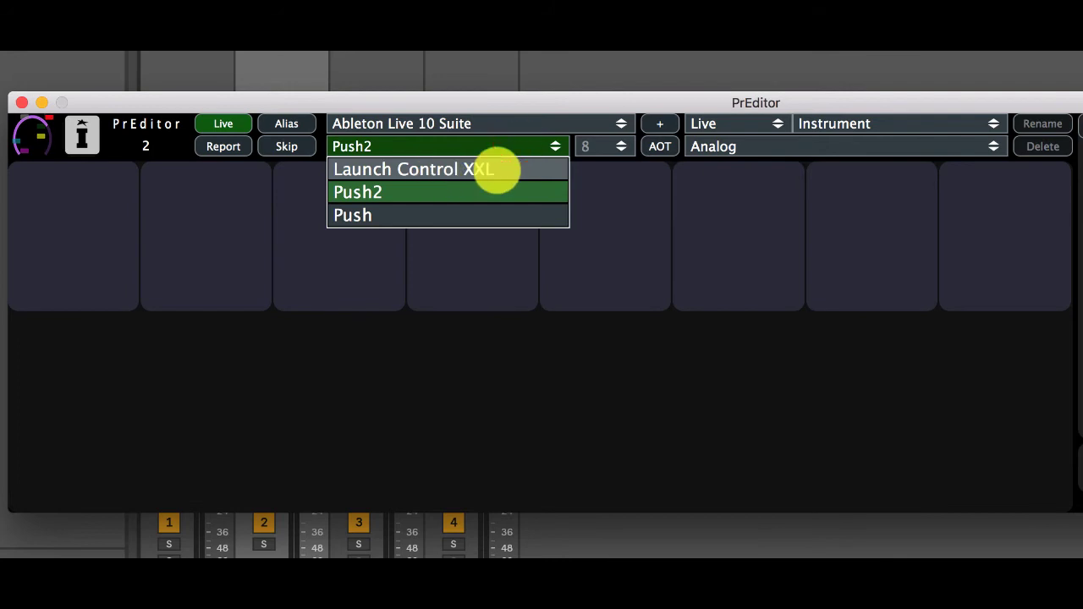
mouse_move(524, 107)
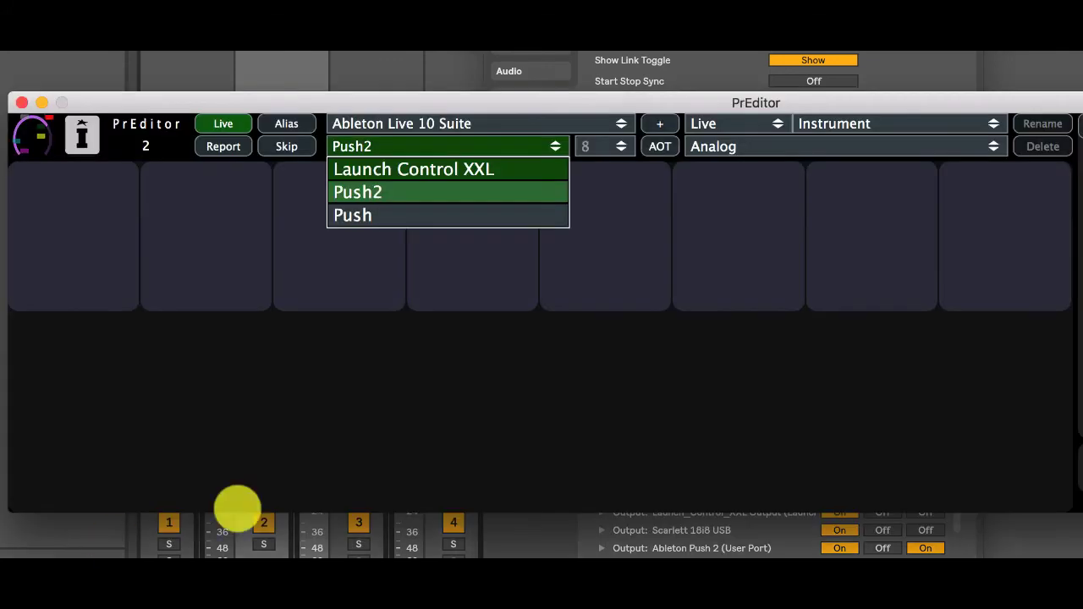
mouse_move(390, 169)
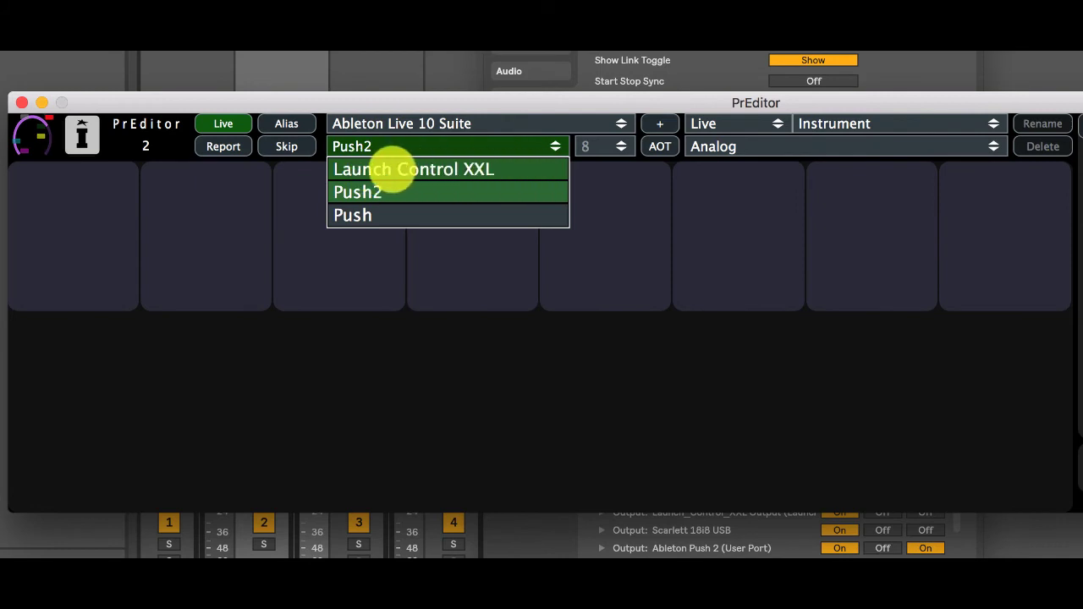
mouse_move(474, 193)
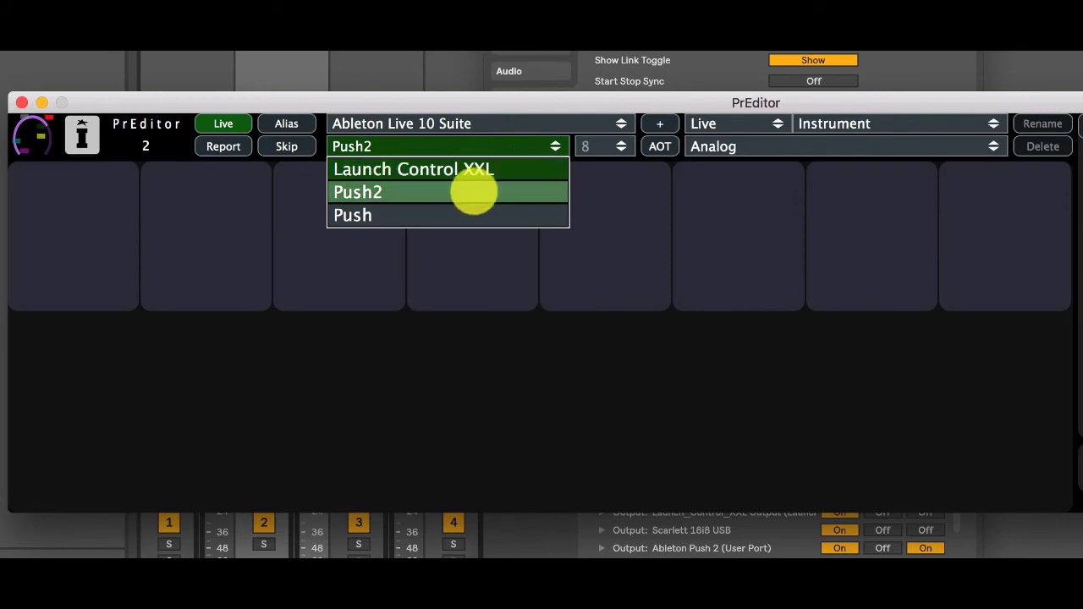
mouse_move(516, 172)
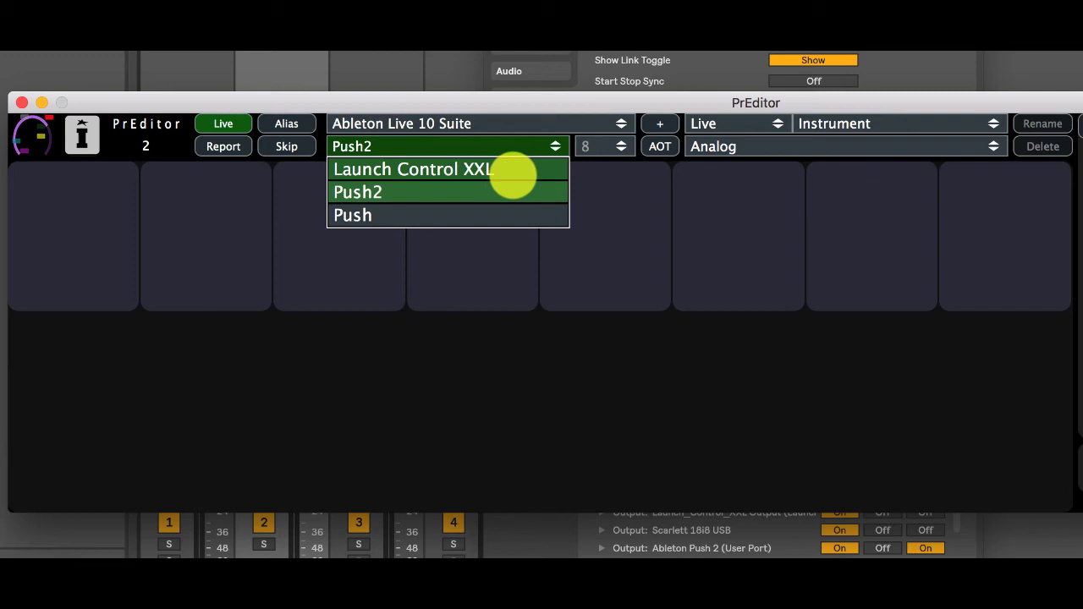
mouse_move(545, 105)
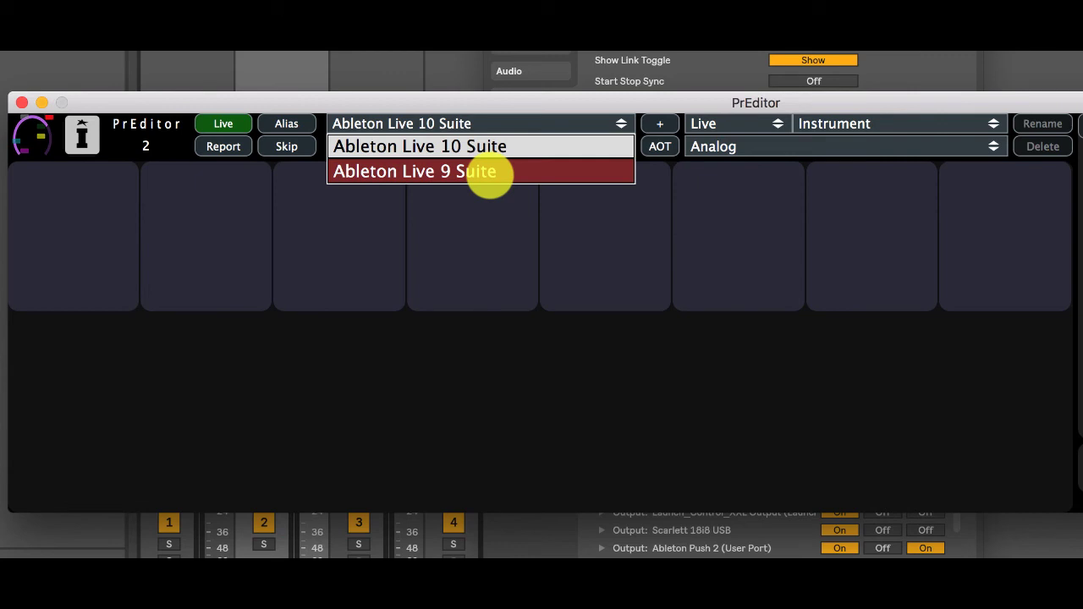
mouse_move(579, 105)
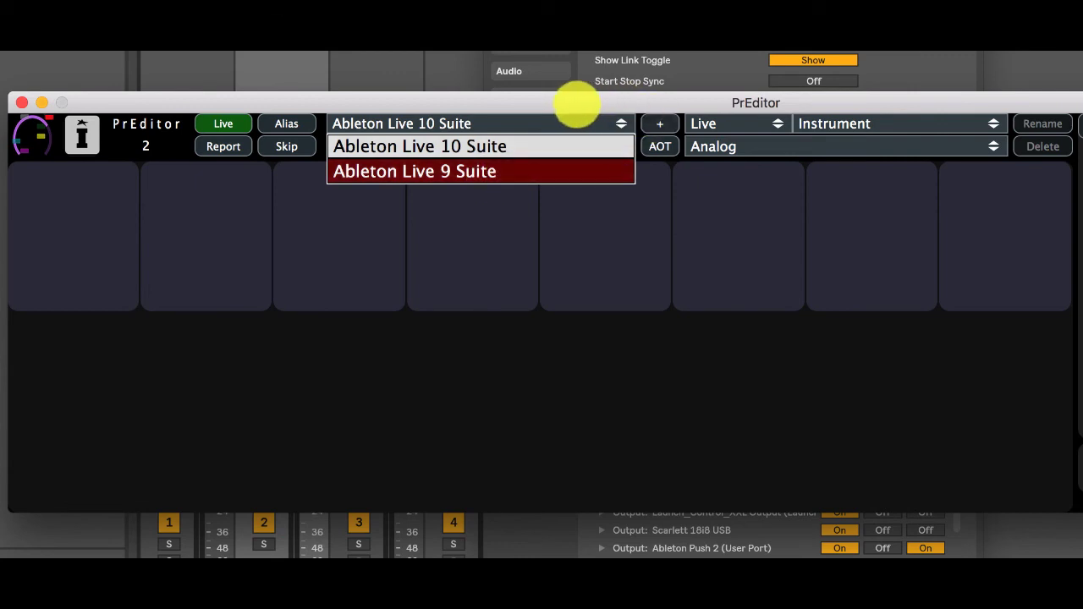
mouse_move(664, 122)
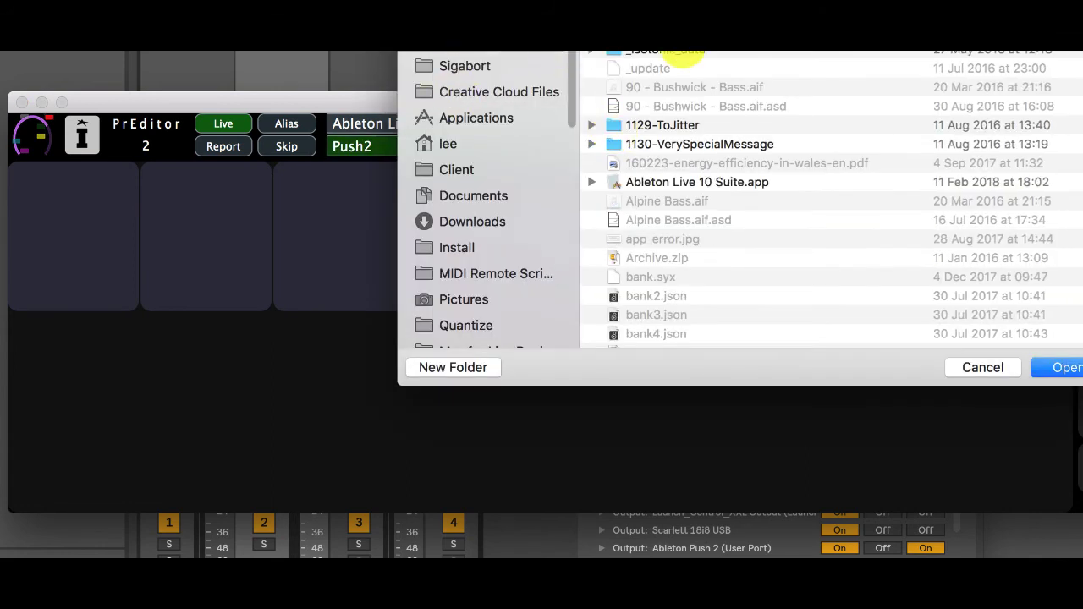
Step: Add /Users/lee/Temp/Ableton Live 10 Suite.app as a custom Live instance
left_click(697, 181)
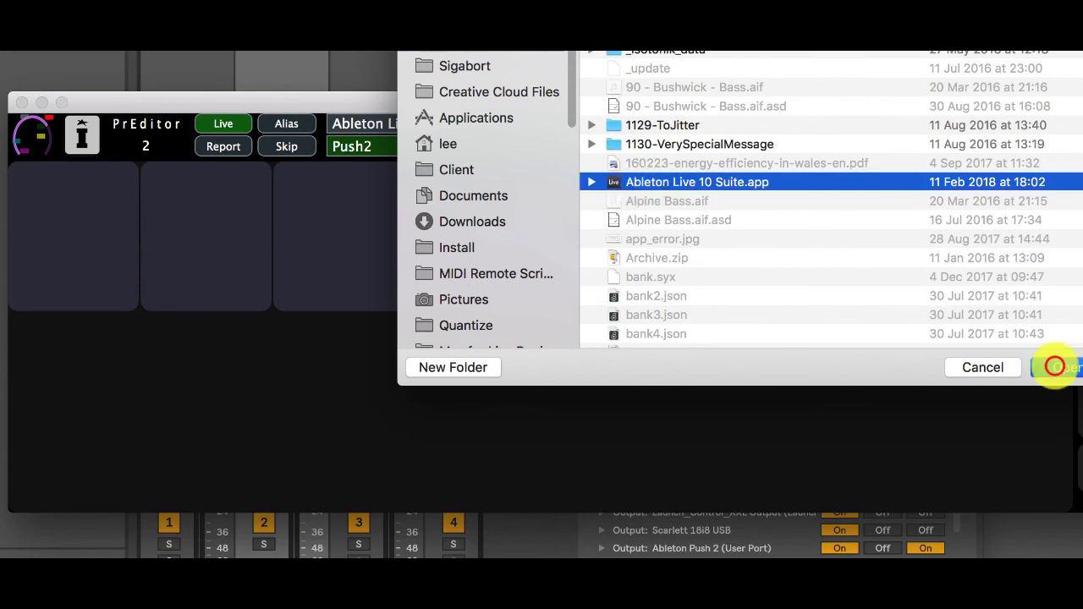
left_click(1063, 368)
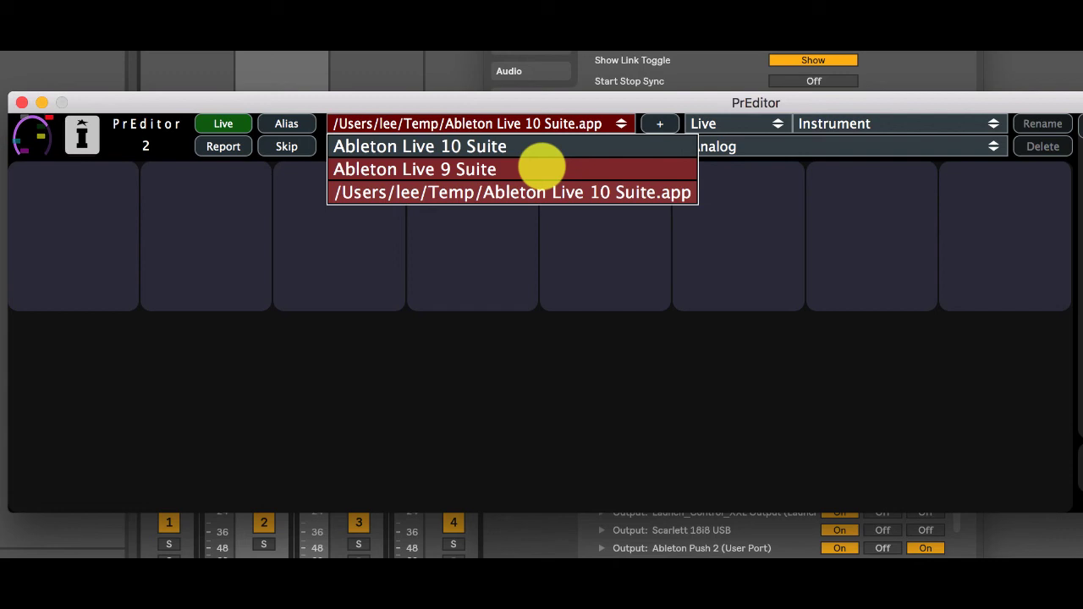
left_click(420, 145)
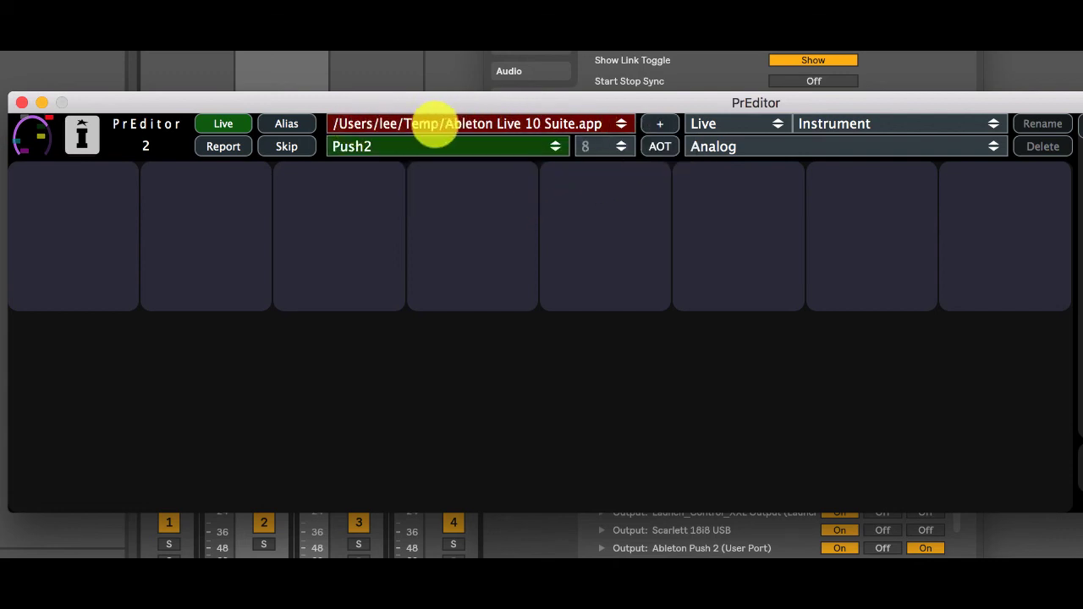
mouse_move(594, 332)
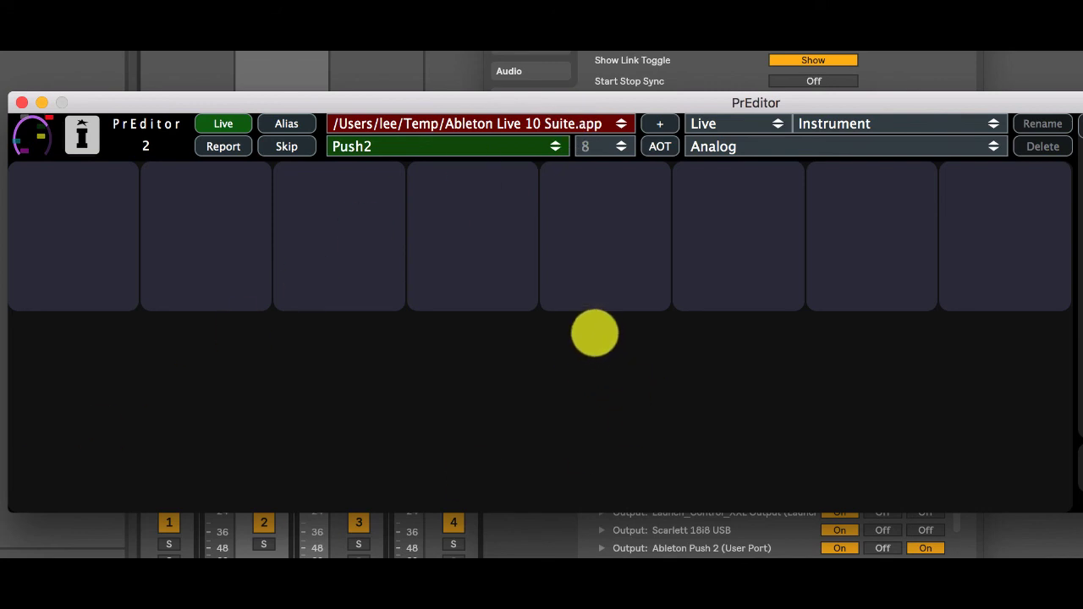
mouse_move(620, 257)
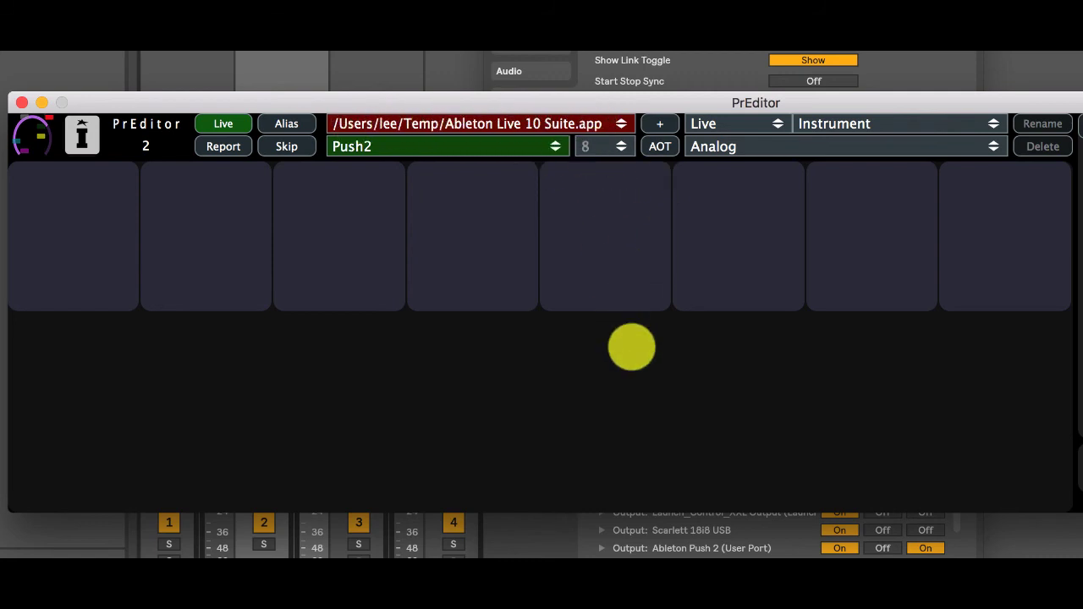
mouse_move(691, 190)
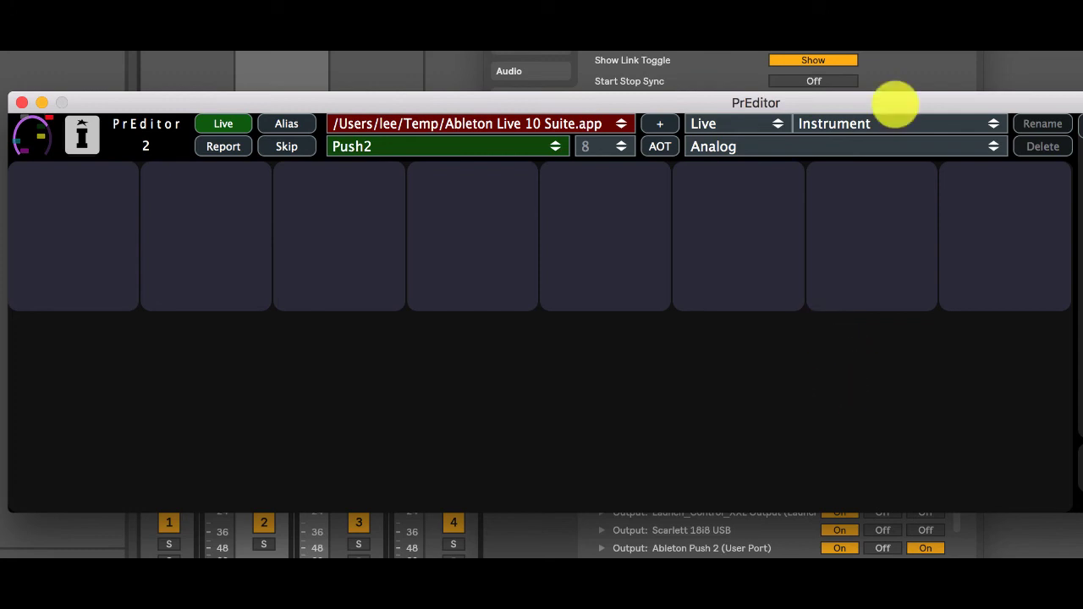
mouse_move(465, 104)
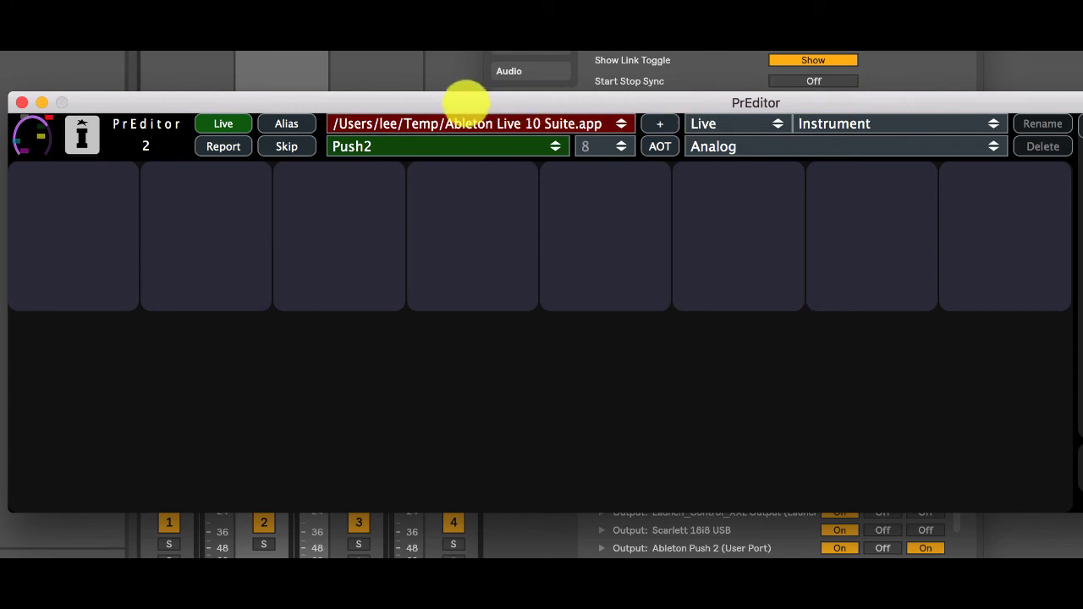
mouse_move(335, 115)
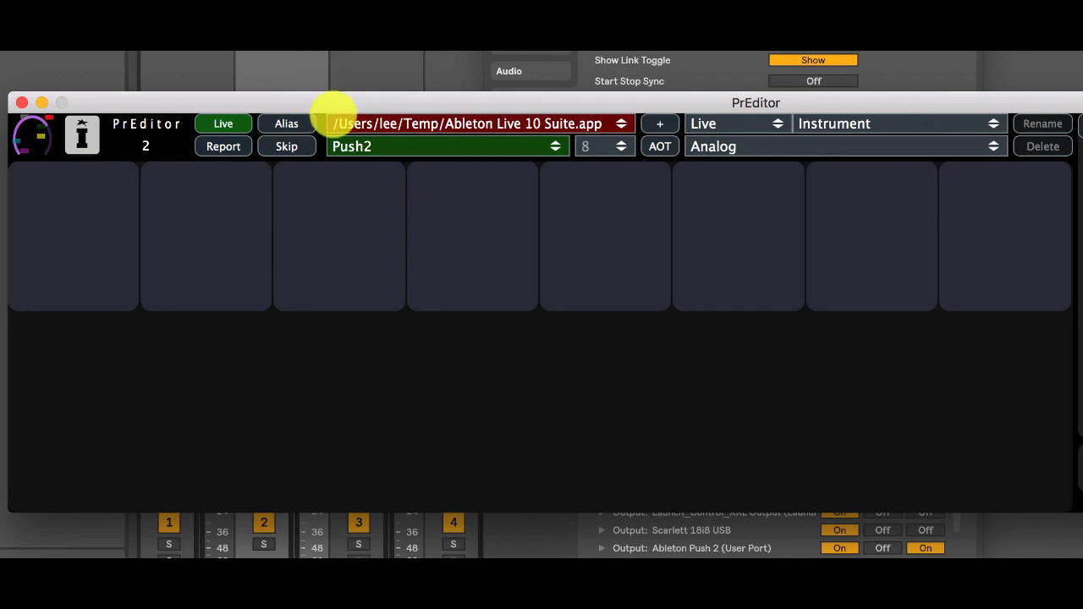
mouse_move(224, 146)
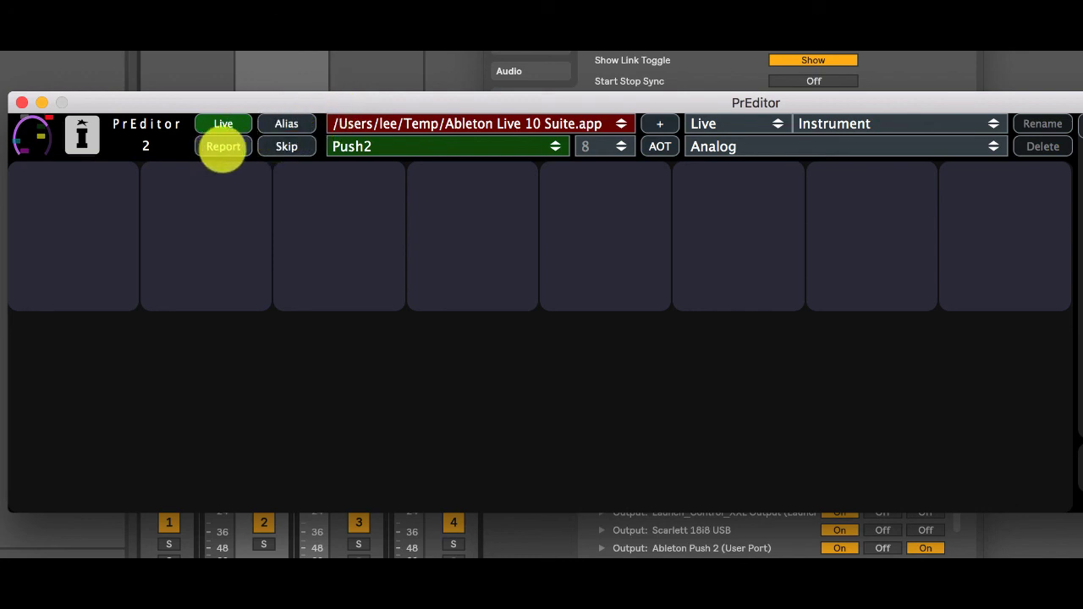
Step: Start an issue report and keep Live 10.0.1 as its log directory
left_click(224, 146)
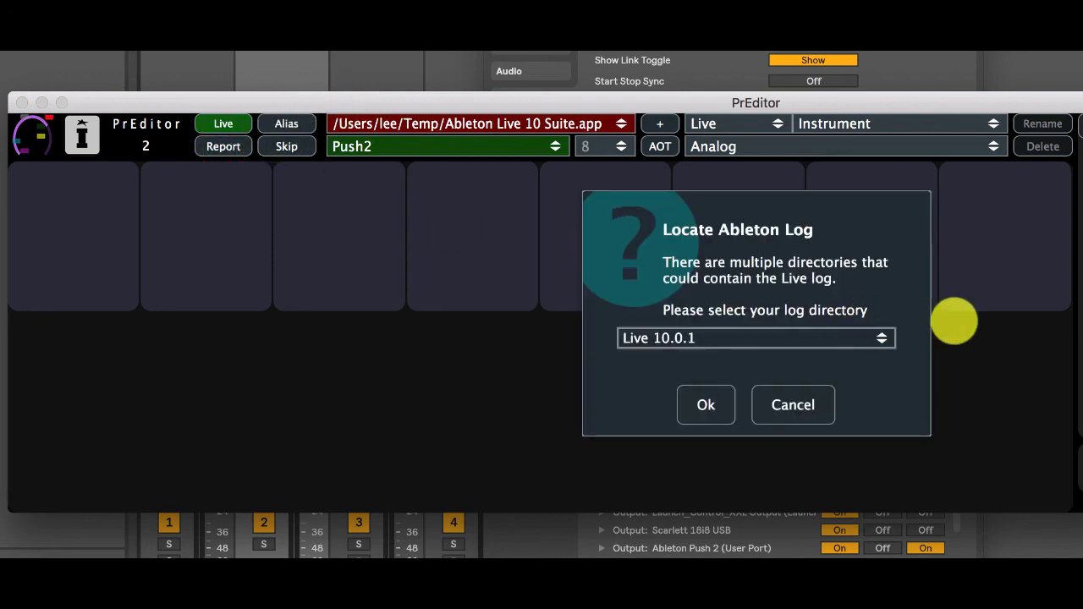
mouse_move(894, 311)
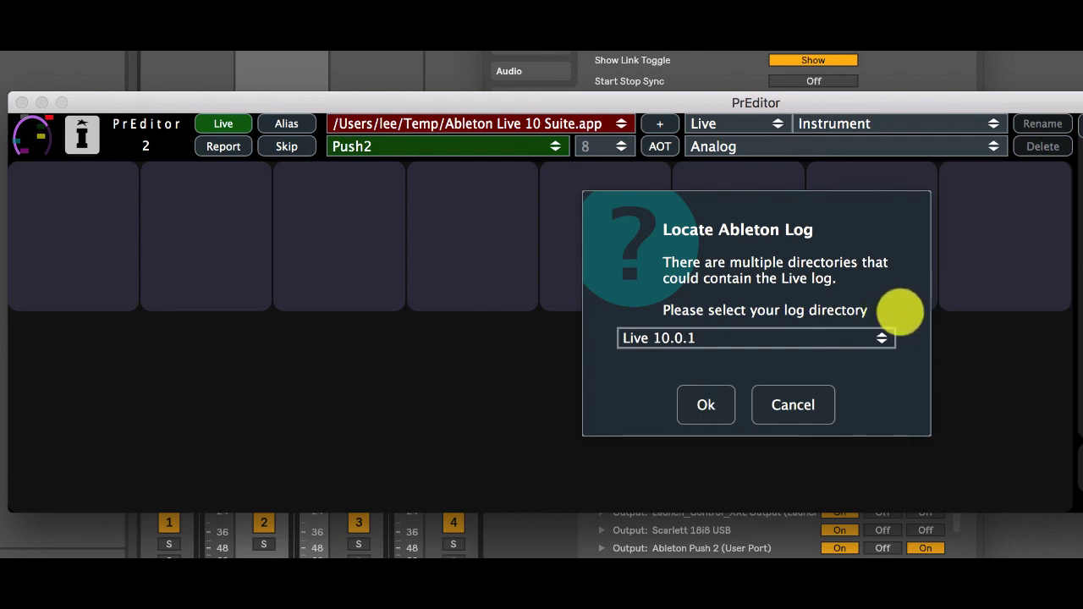
mouse_move(829, 338)
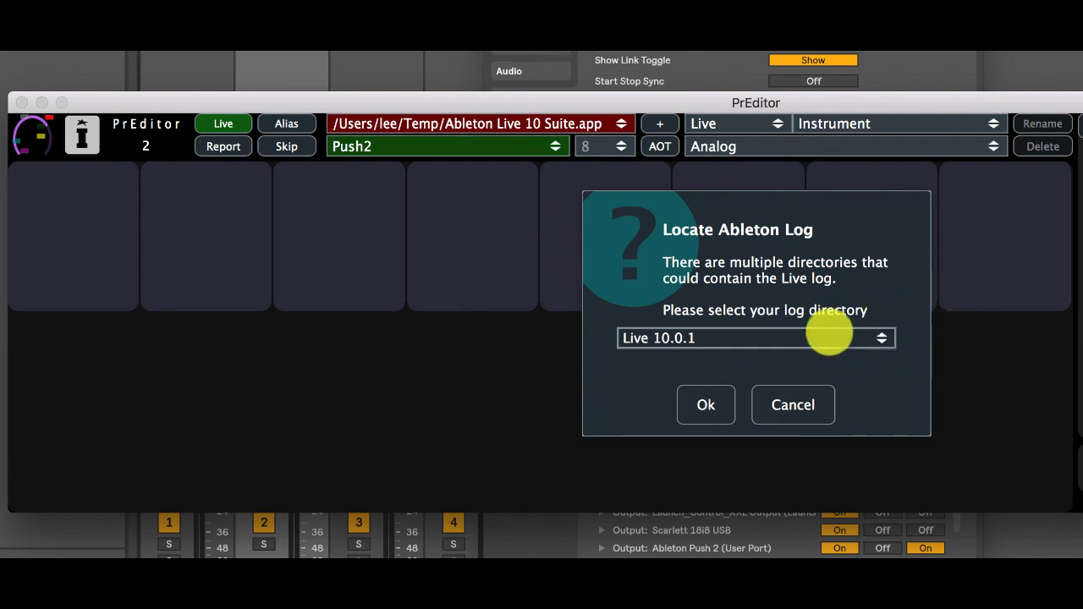
mouse_move(821, 235)
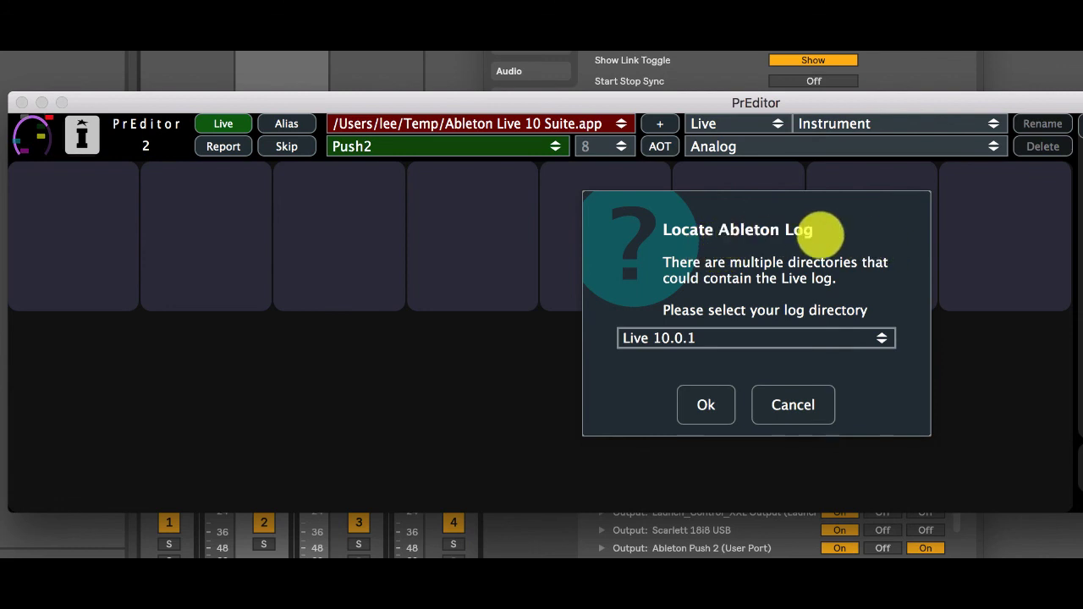
mouse_move(804, 339)
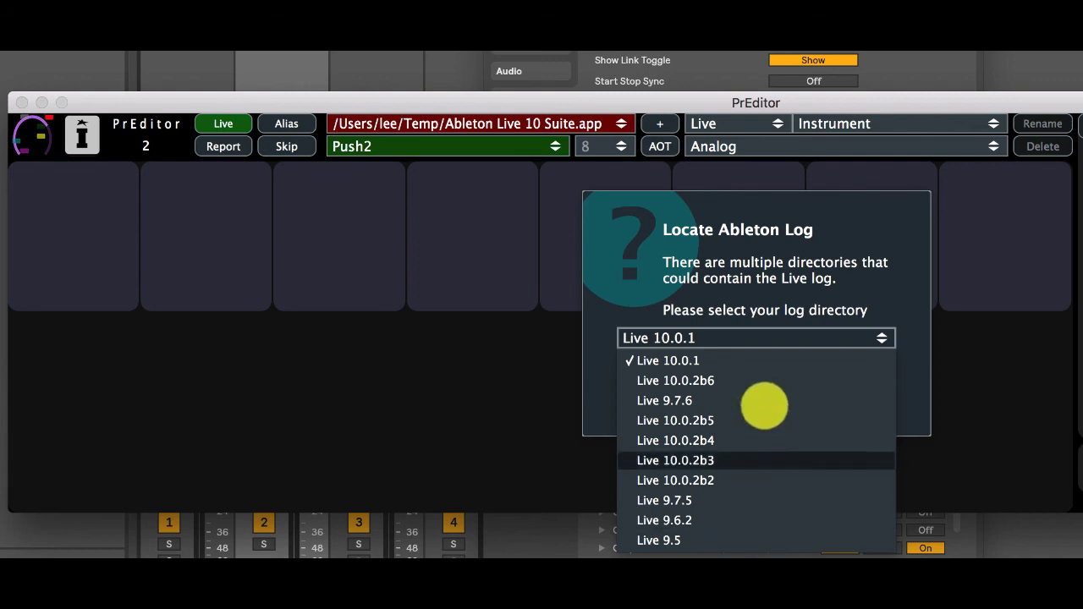
mouse_move(770, 339)
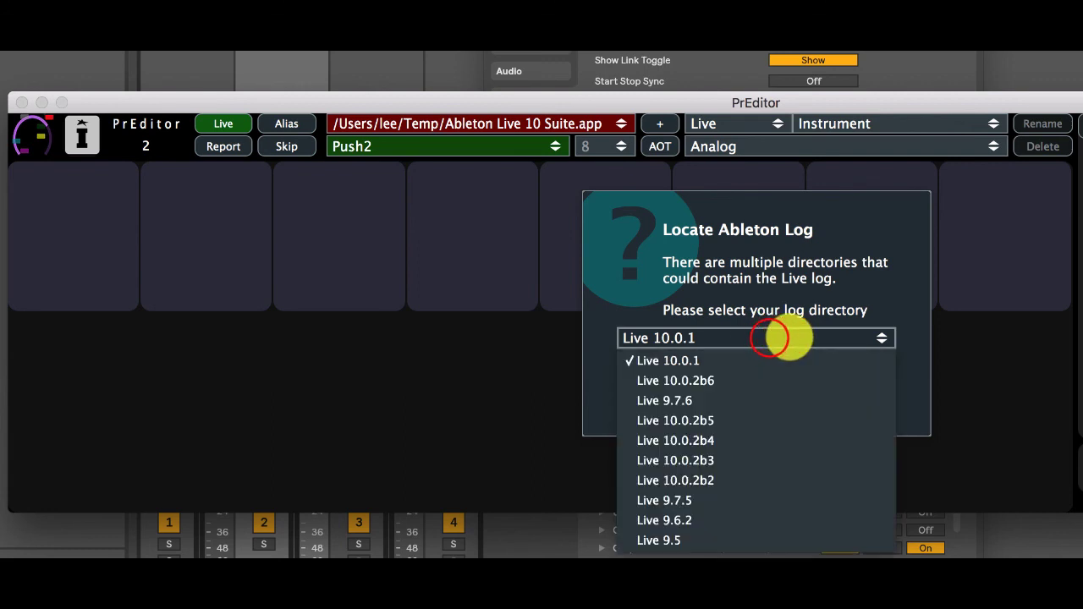
mouse_move(778, 467)
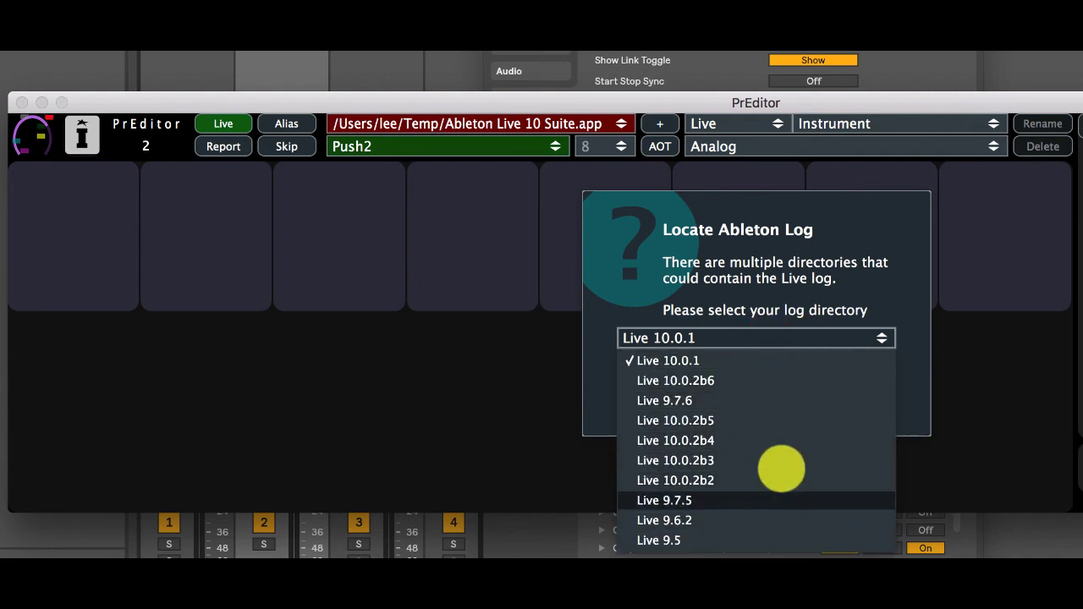
mouse_move(785, 339)
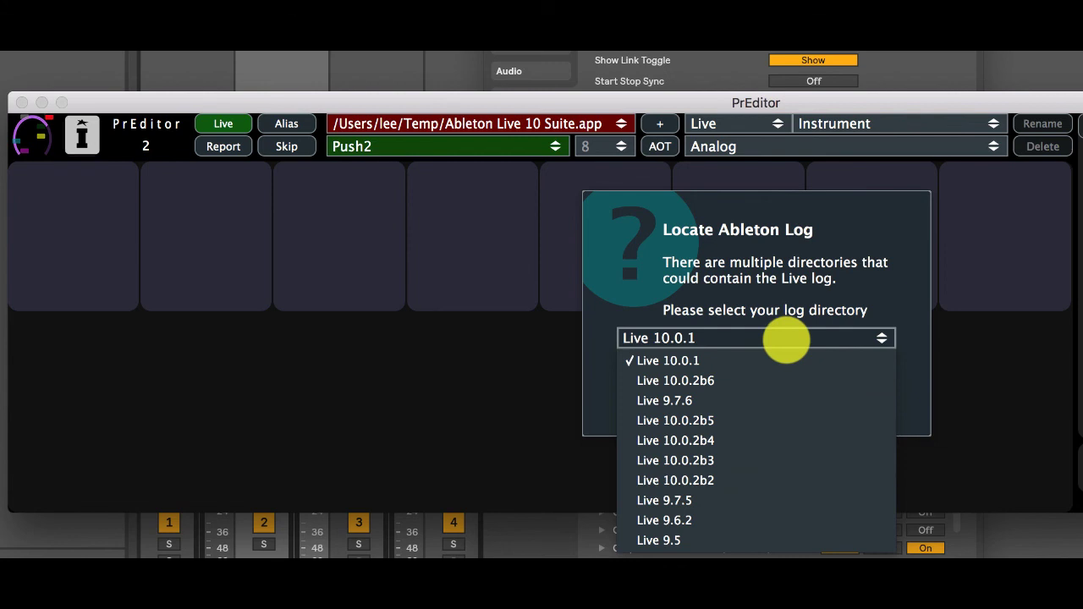
left_click(667, 358)
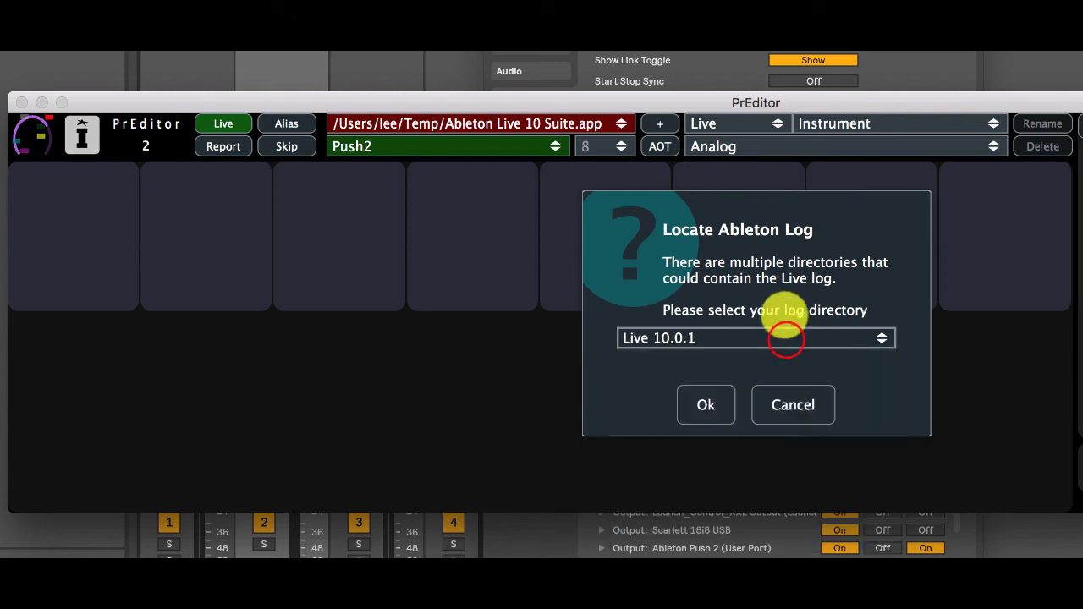
left_click(706, 405)
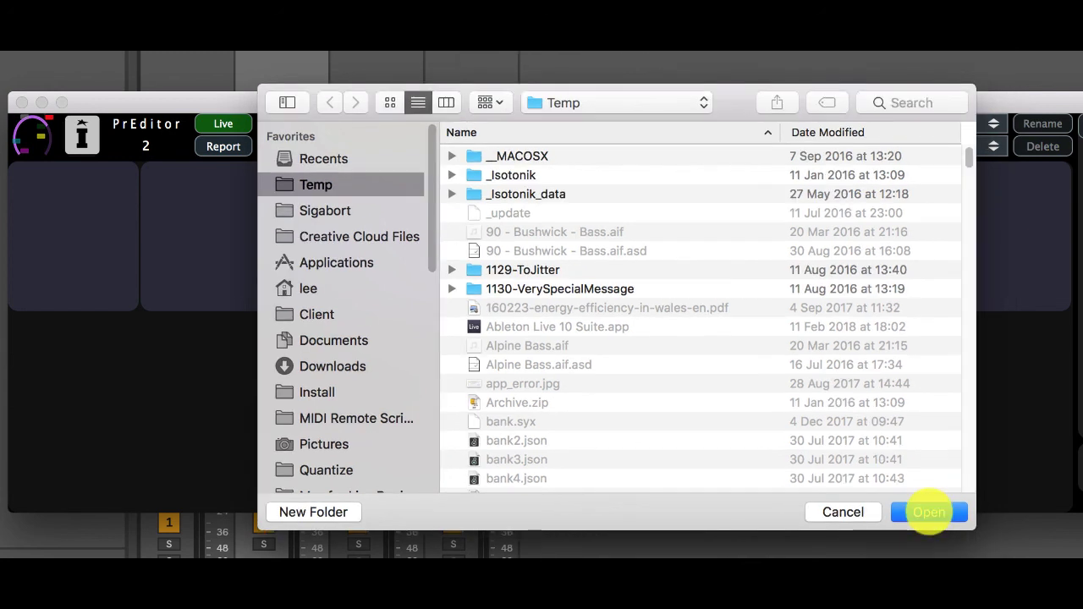
Step: Save the report as PrEditor_Report_Ableton Live 10 Suite_110418.zip in Temp and dismiss the confirmation
left_click(928, 511)
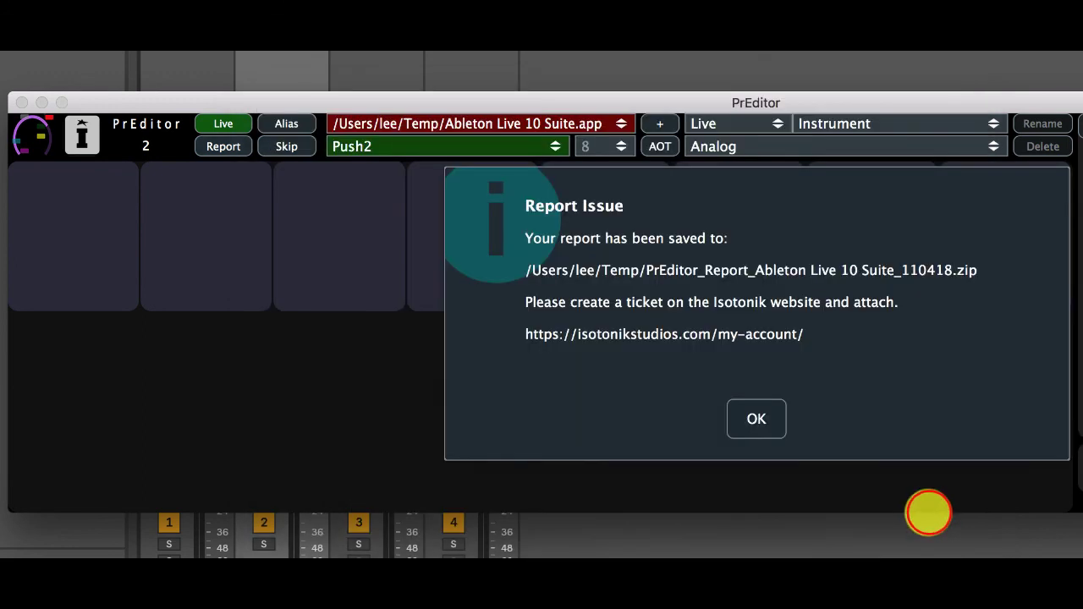
mouse_move(914, 515)
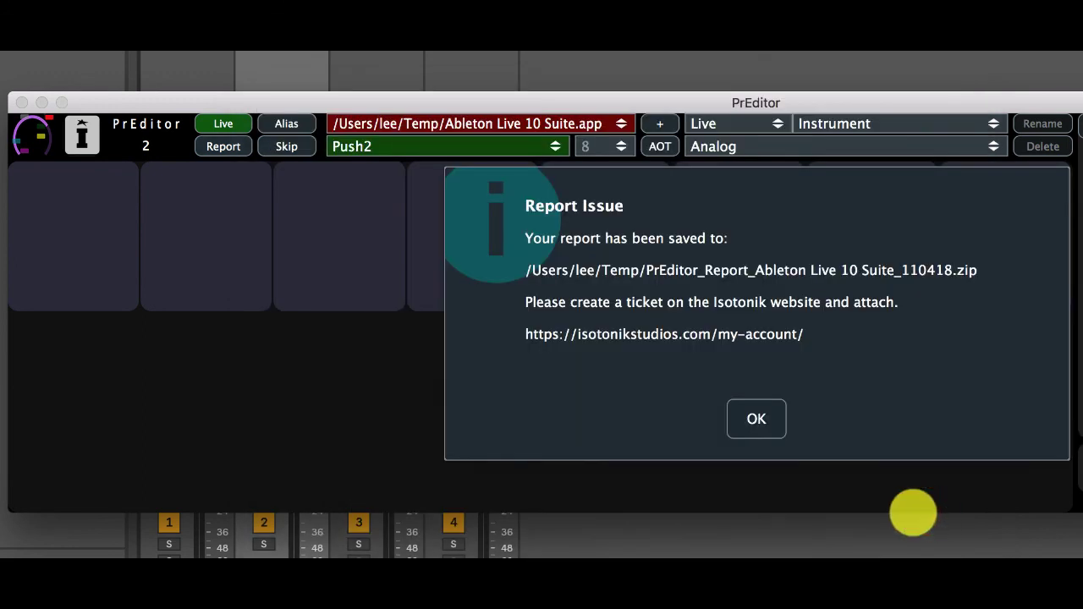
left_click(755, 419)
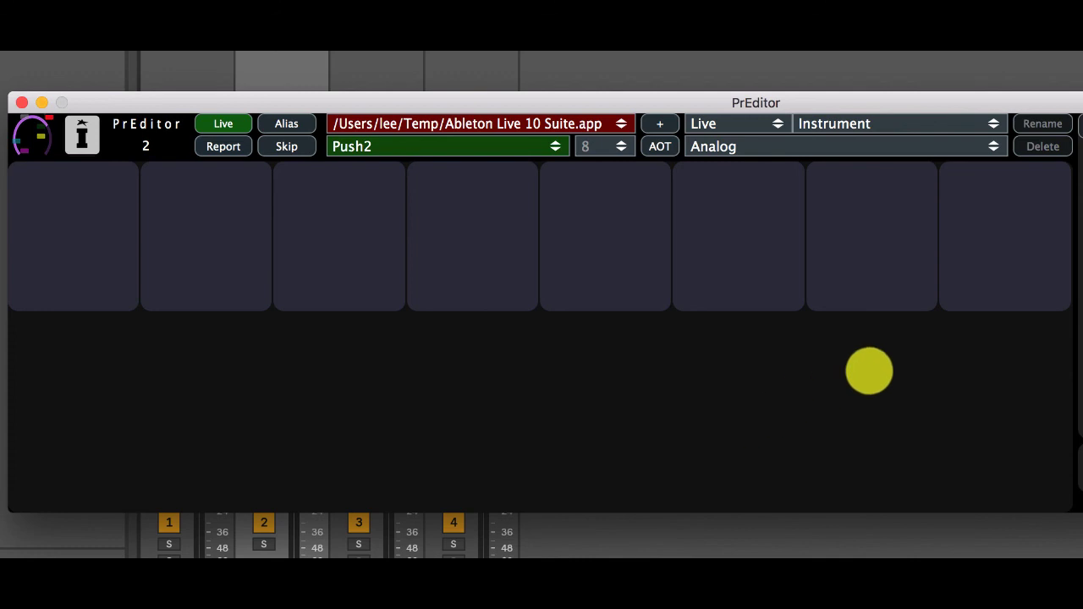